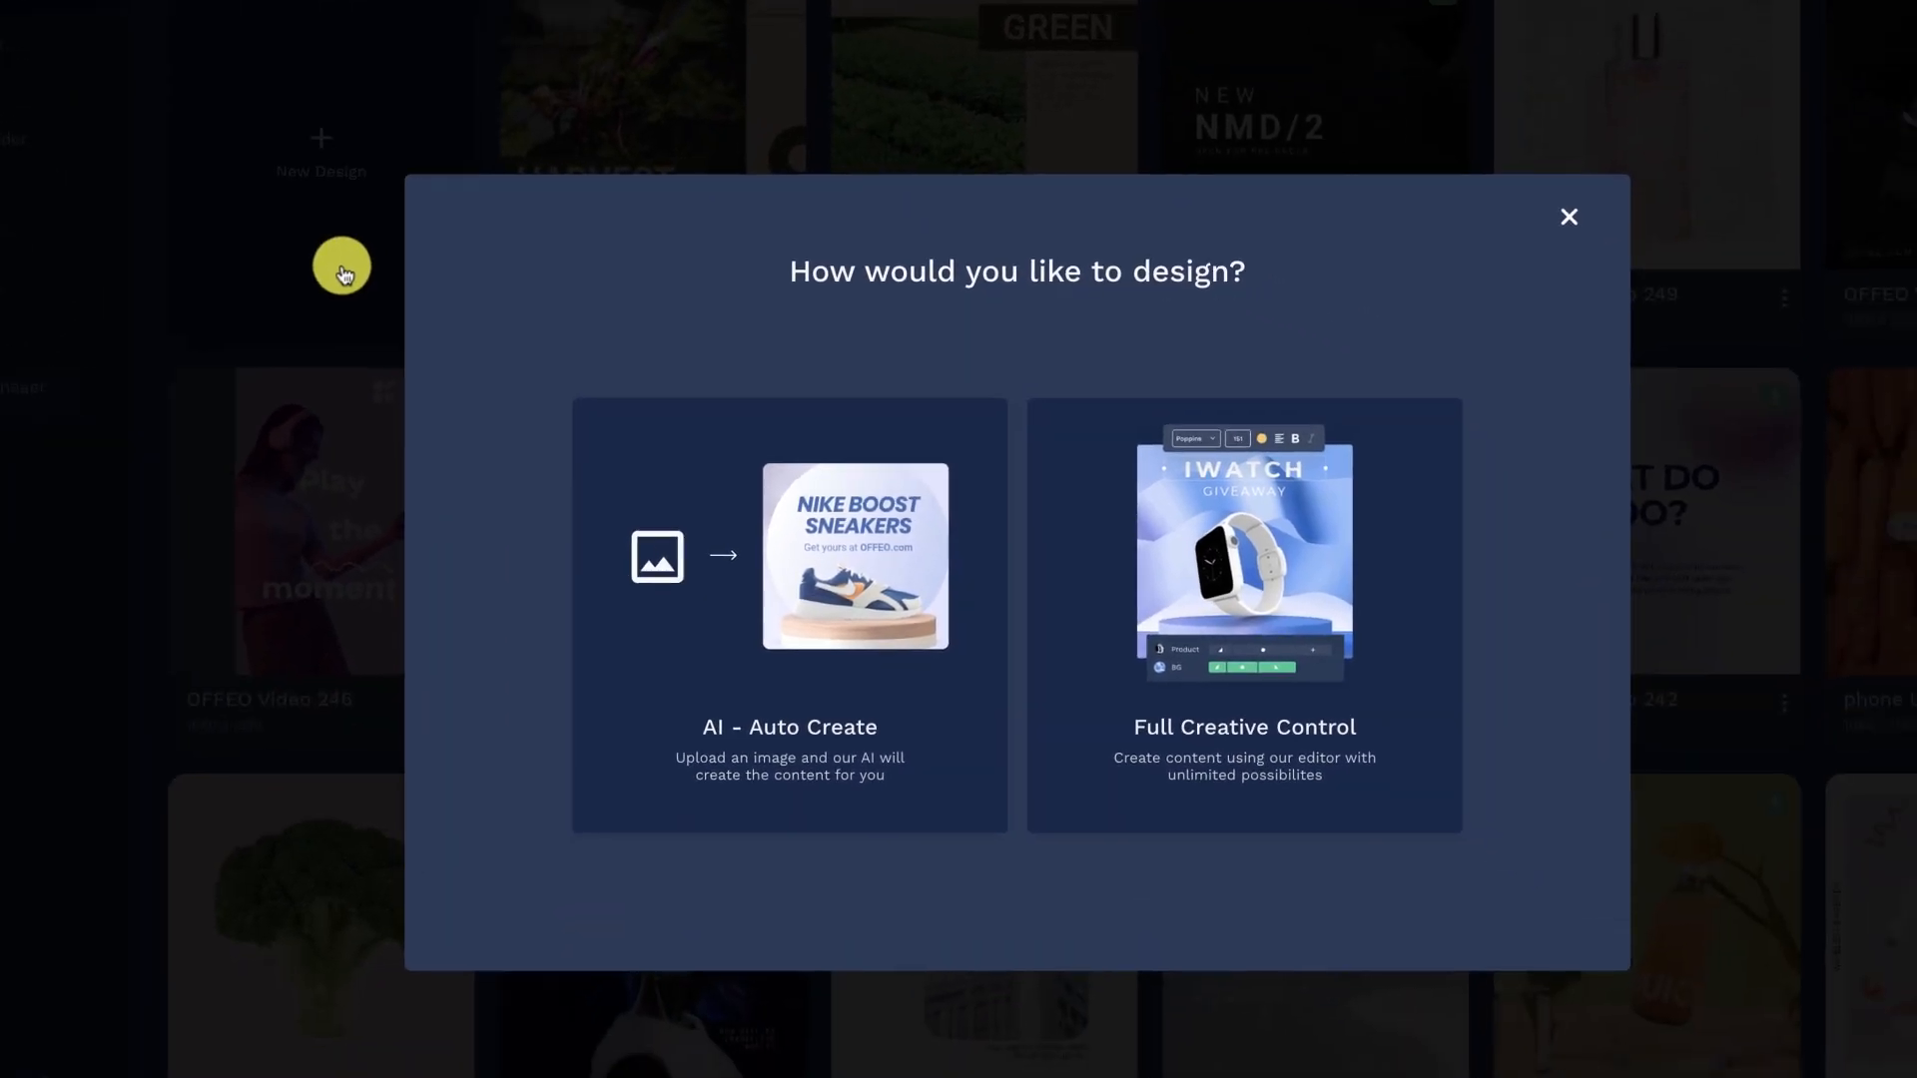
Start a 1080 x 1080 social media post from Full Creative Control using Designer Templates
click(1242, 614)
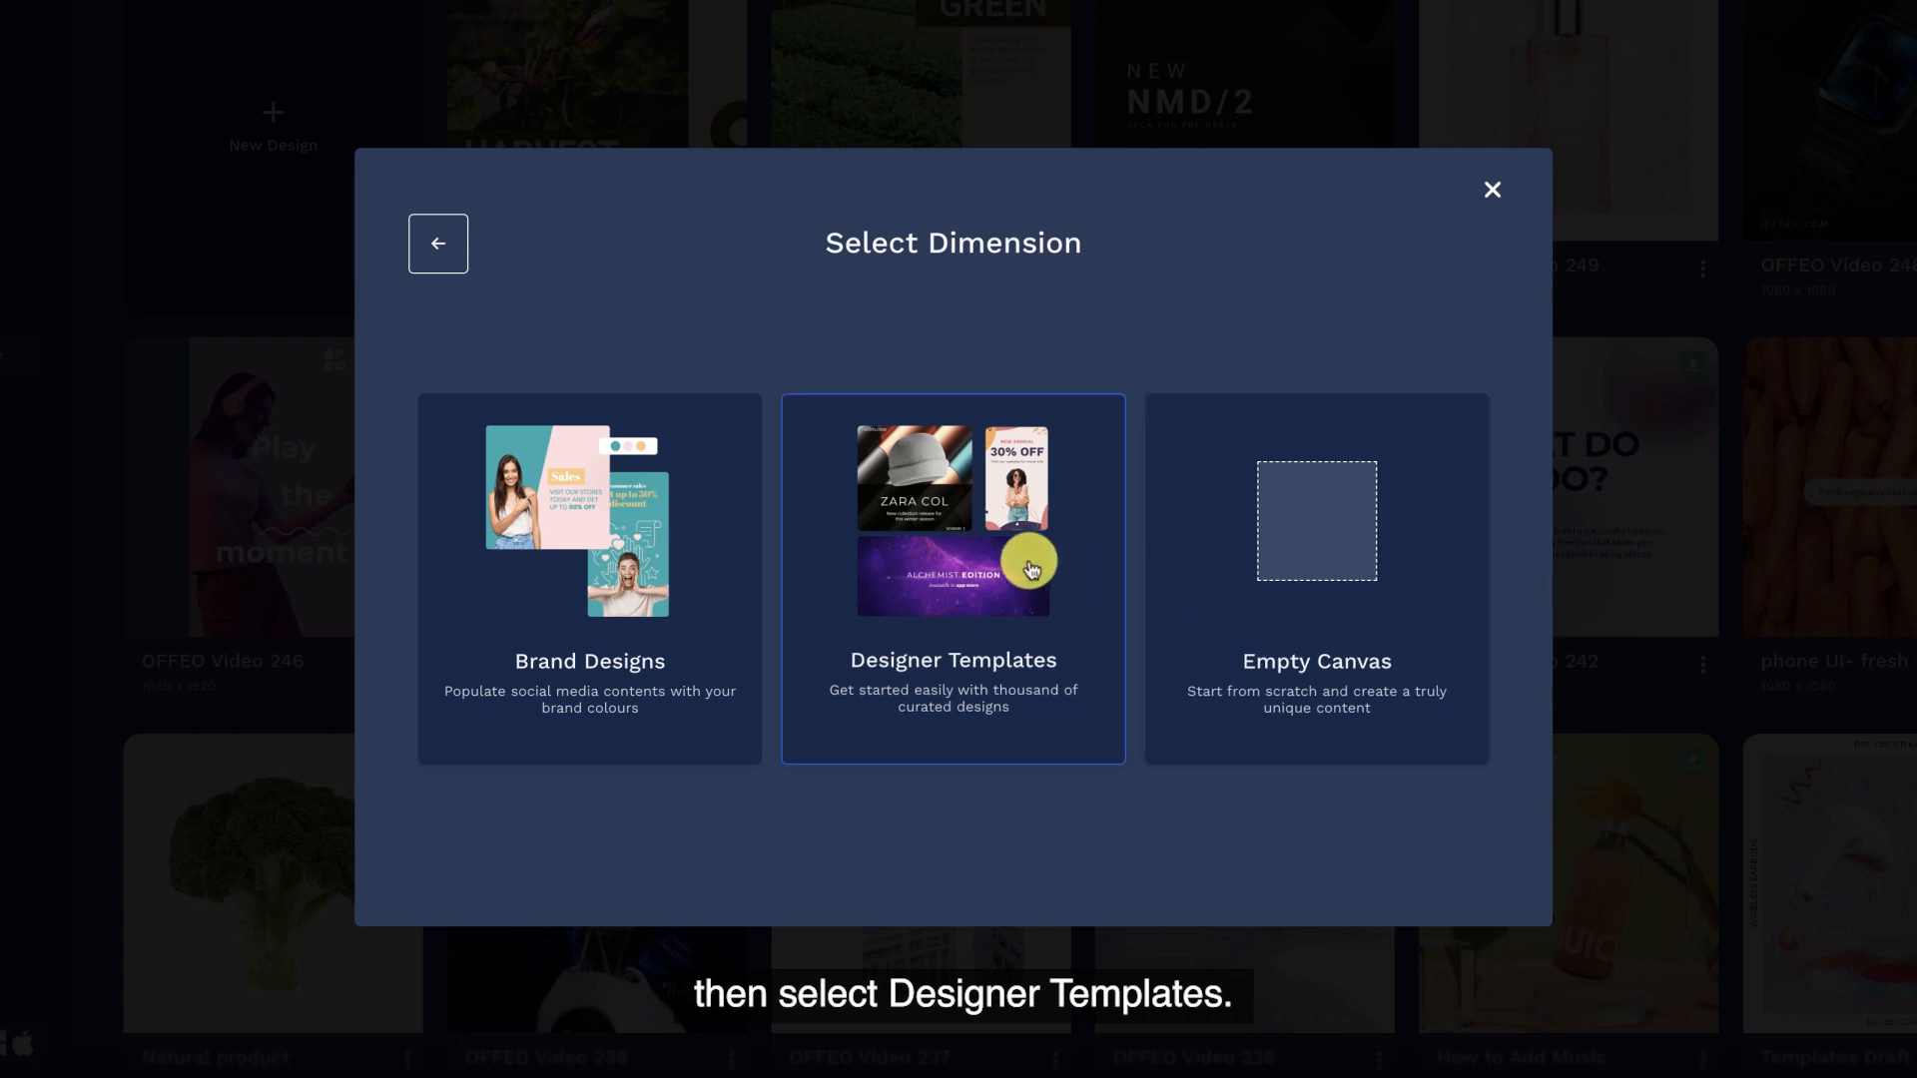
click(952, 577)
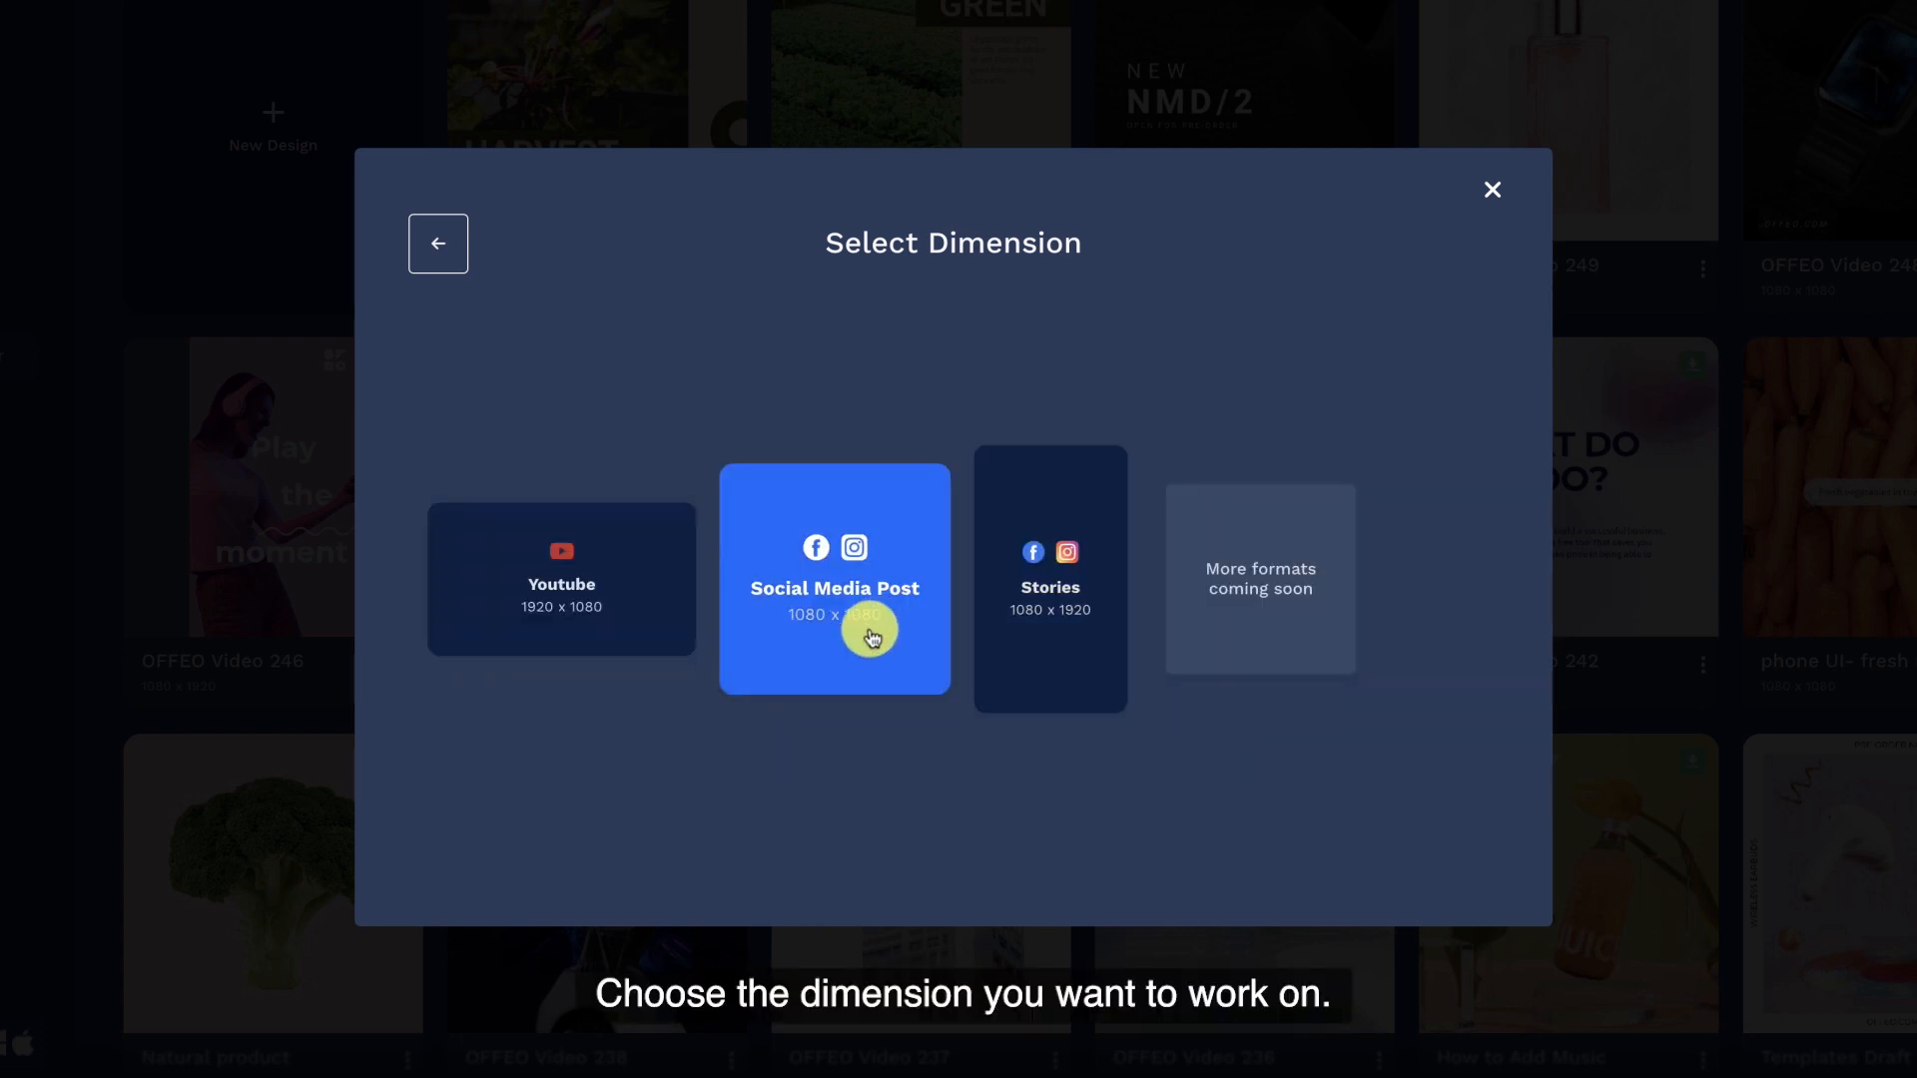
click(833, 579)
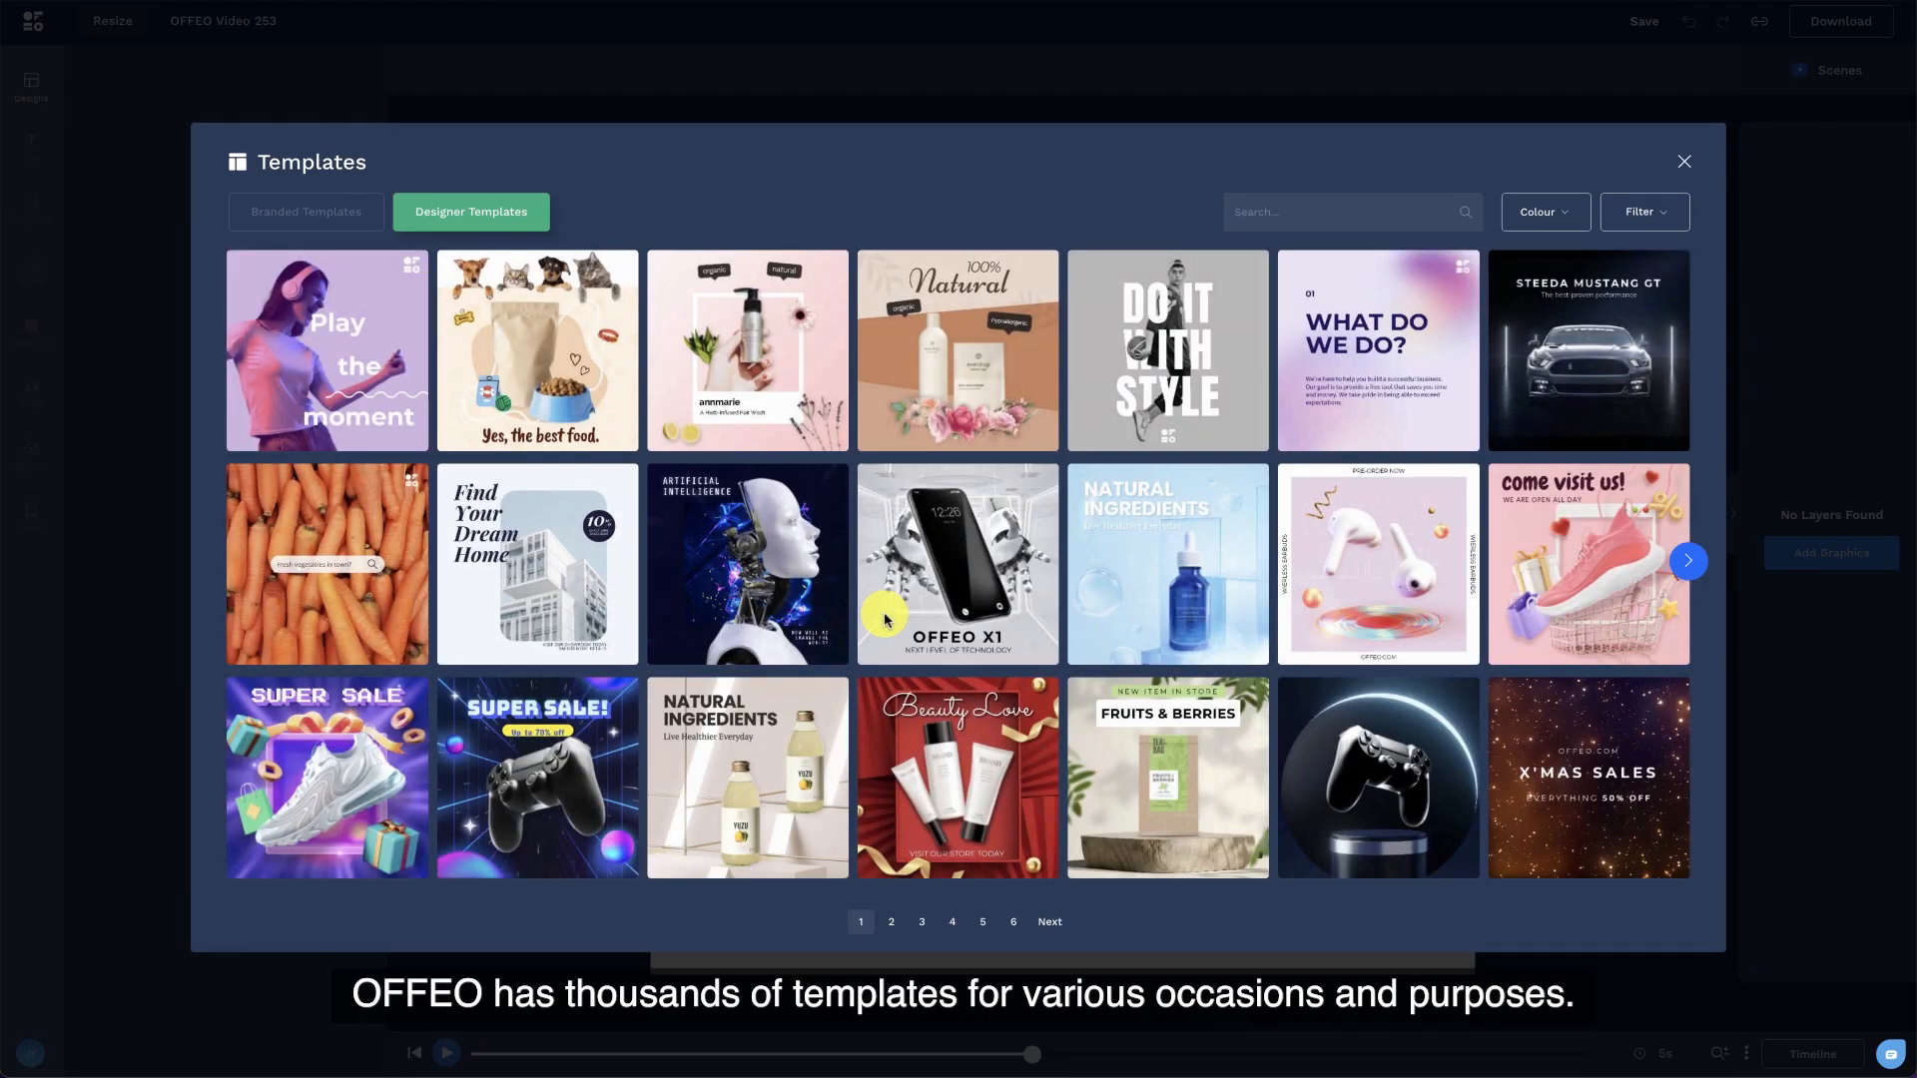
mouse_move(1695, 577)
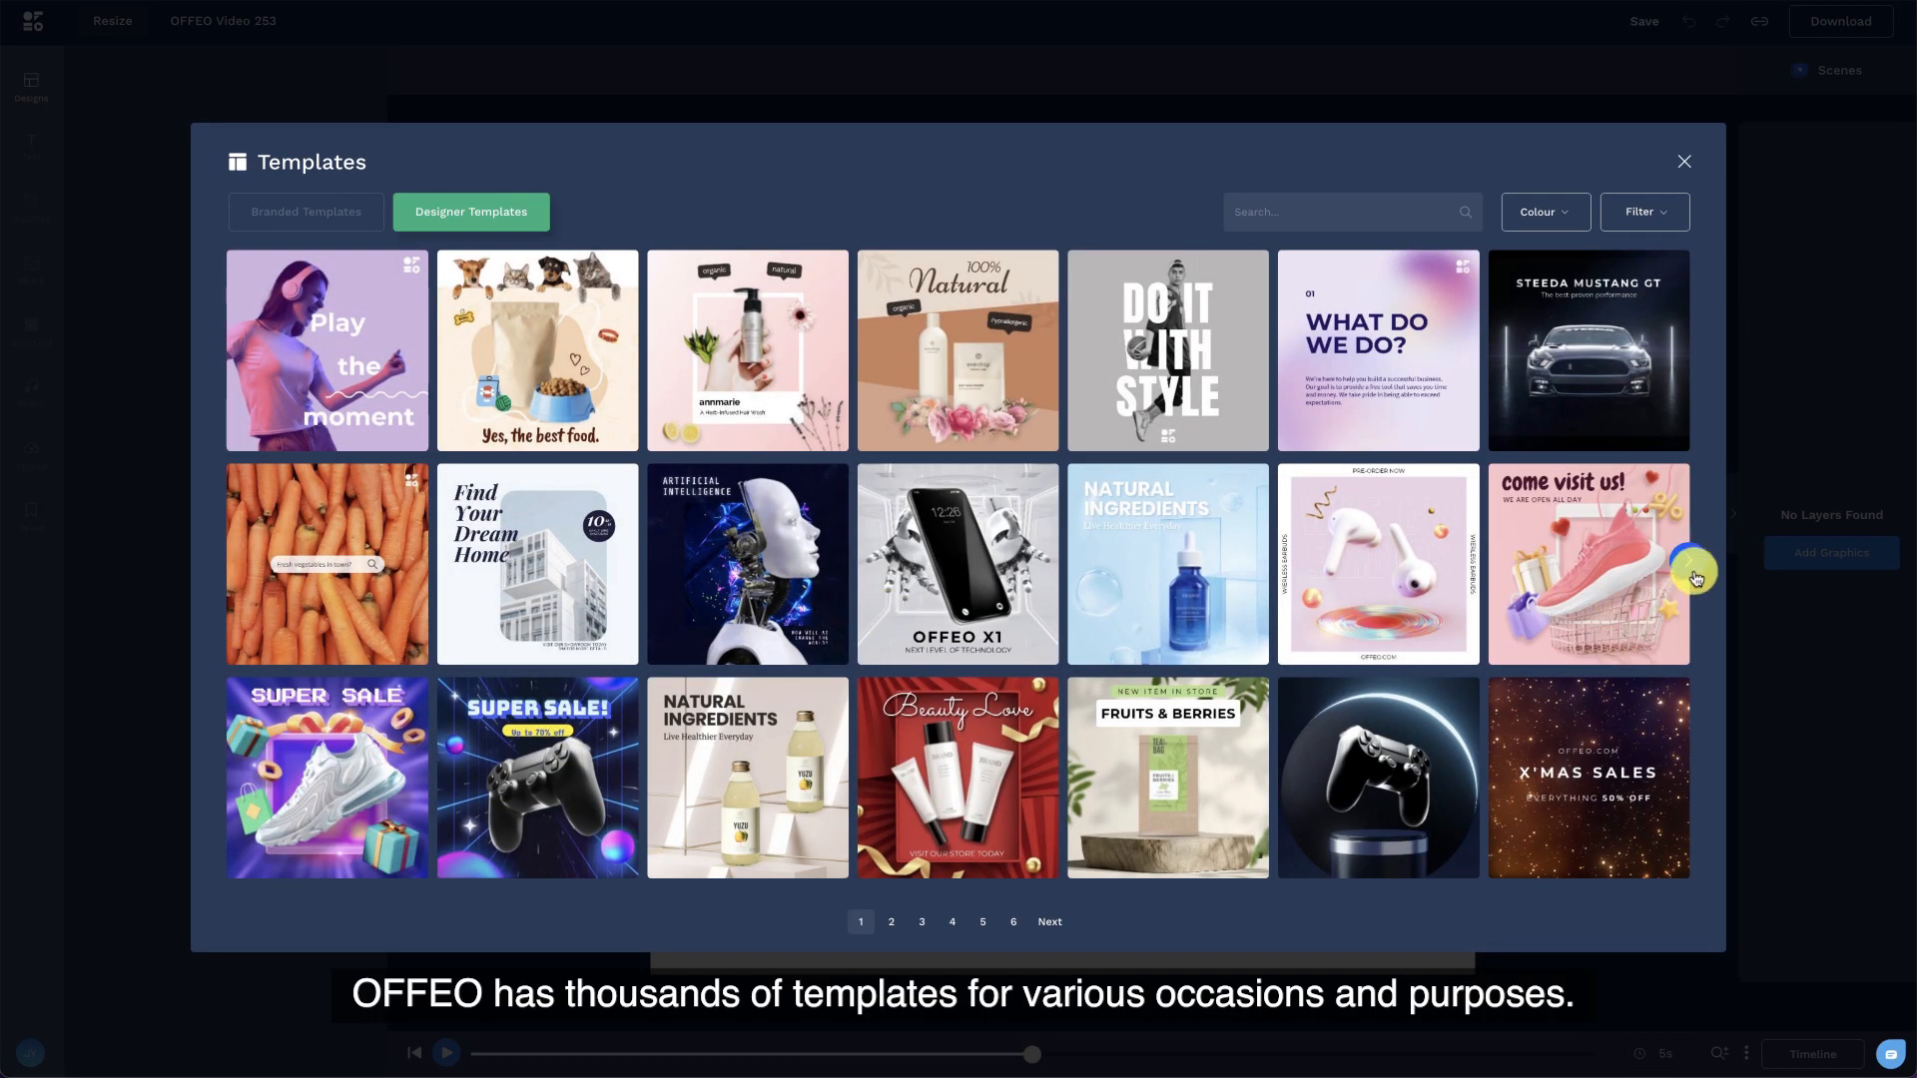
click(921, 920)
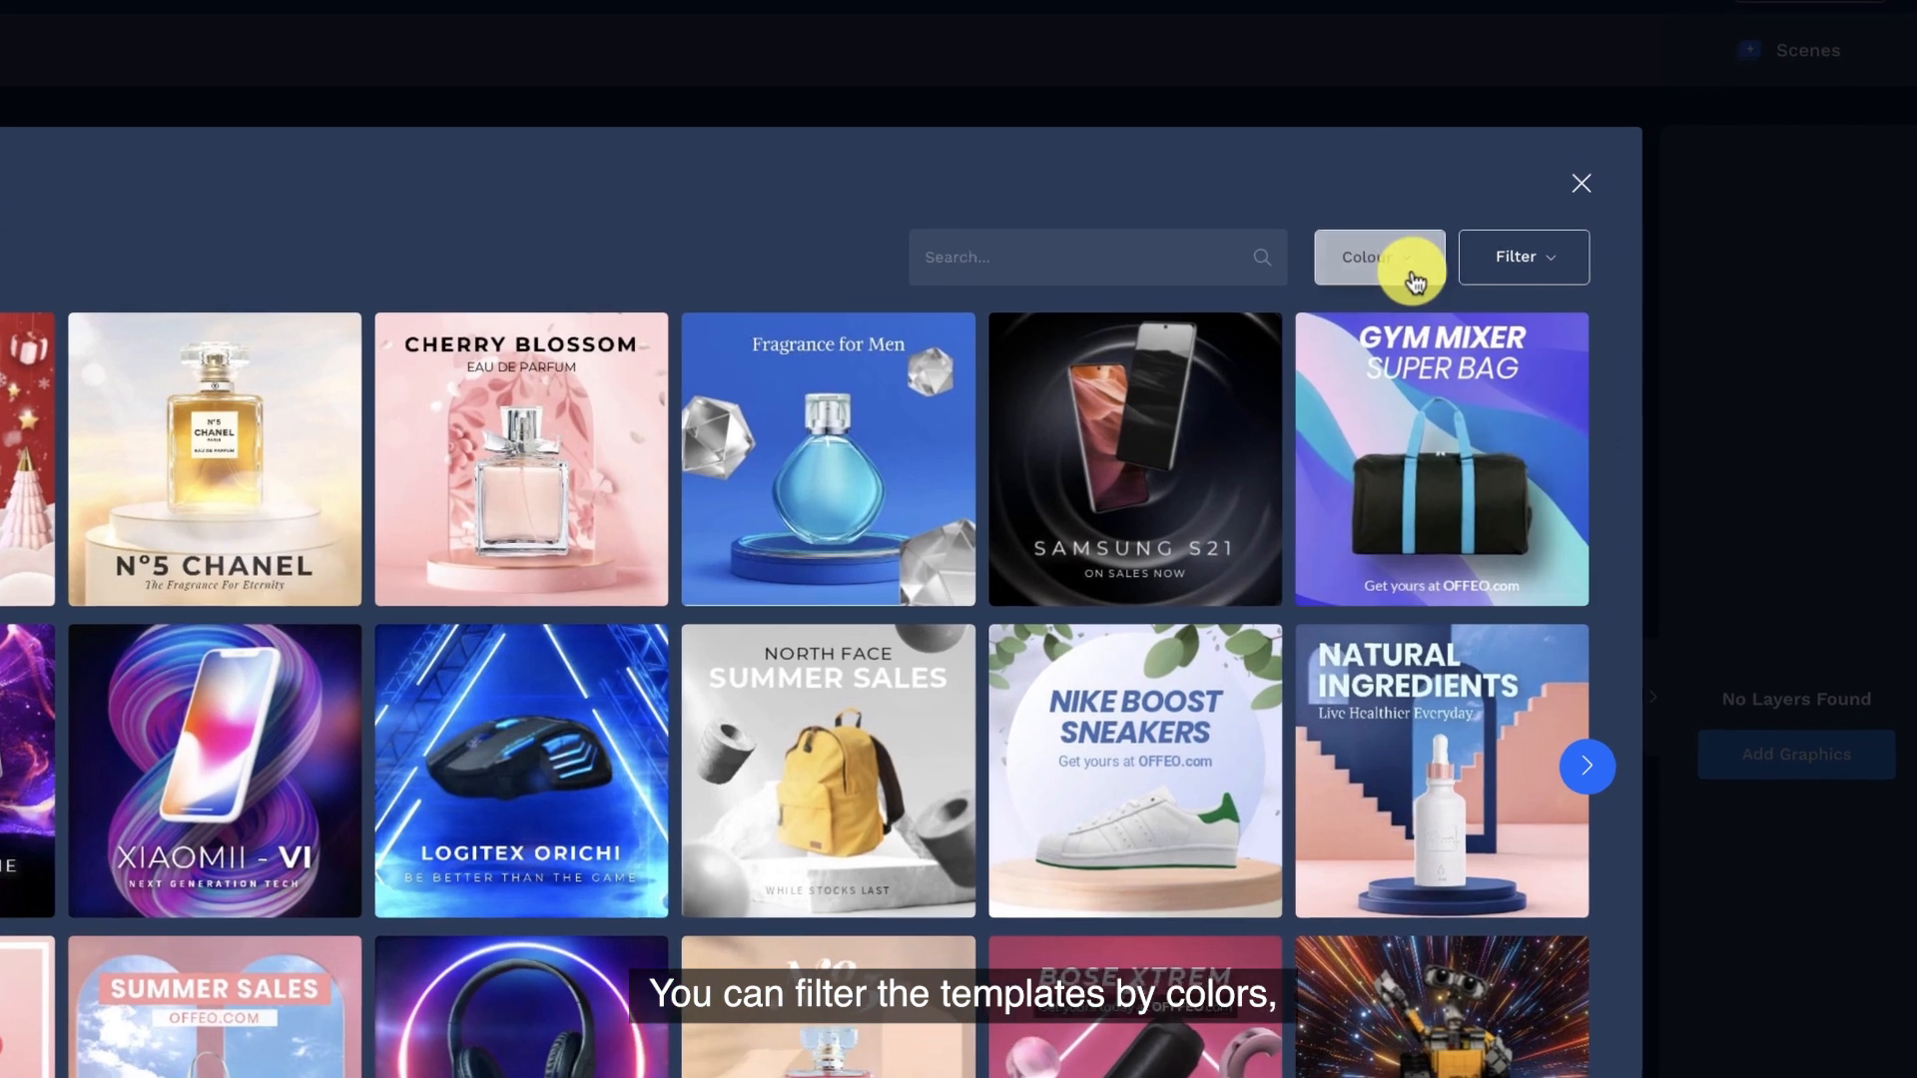
click(1378, 257)
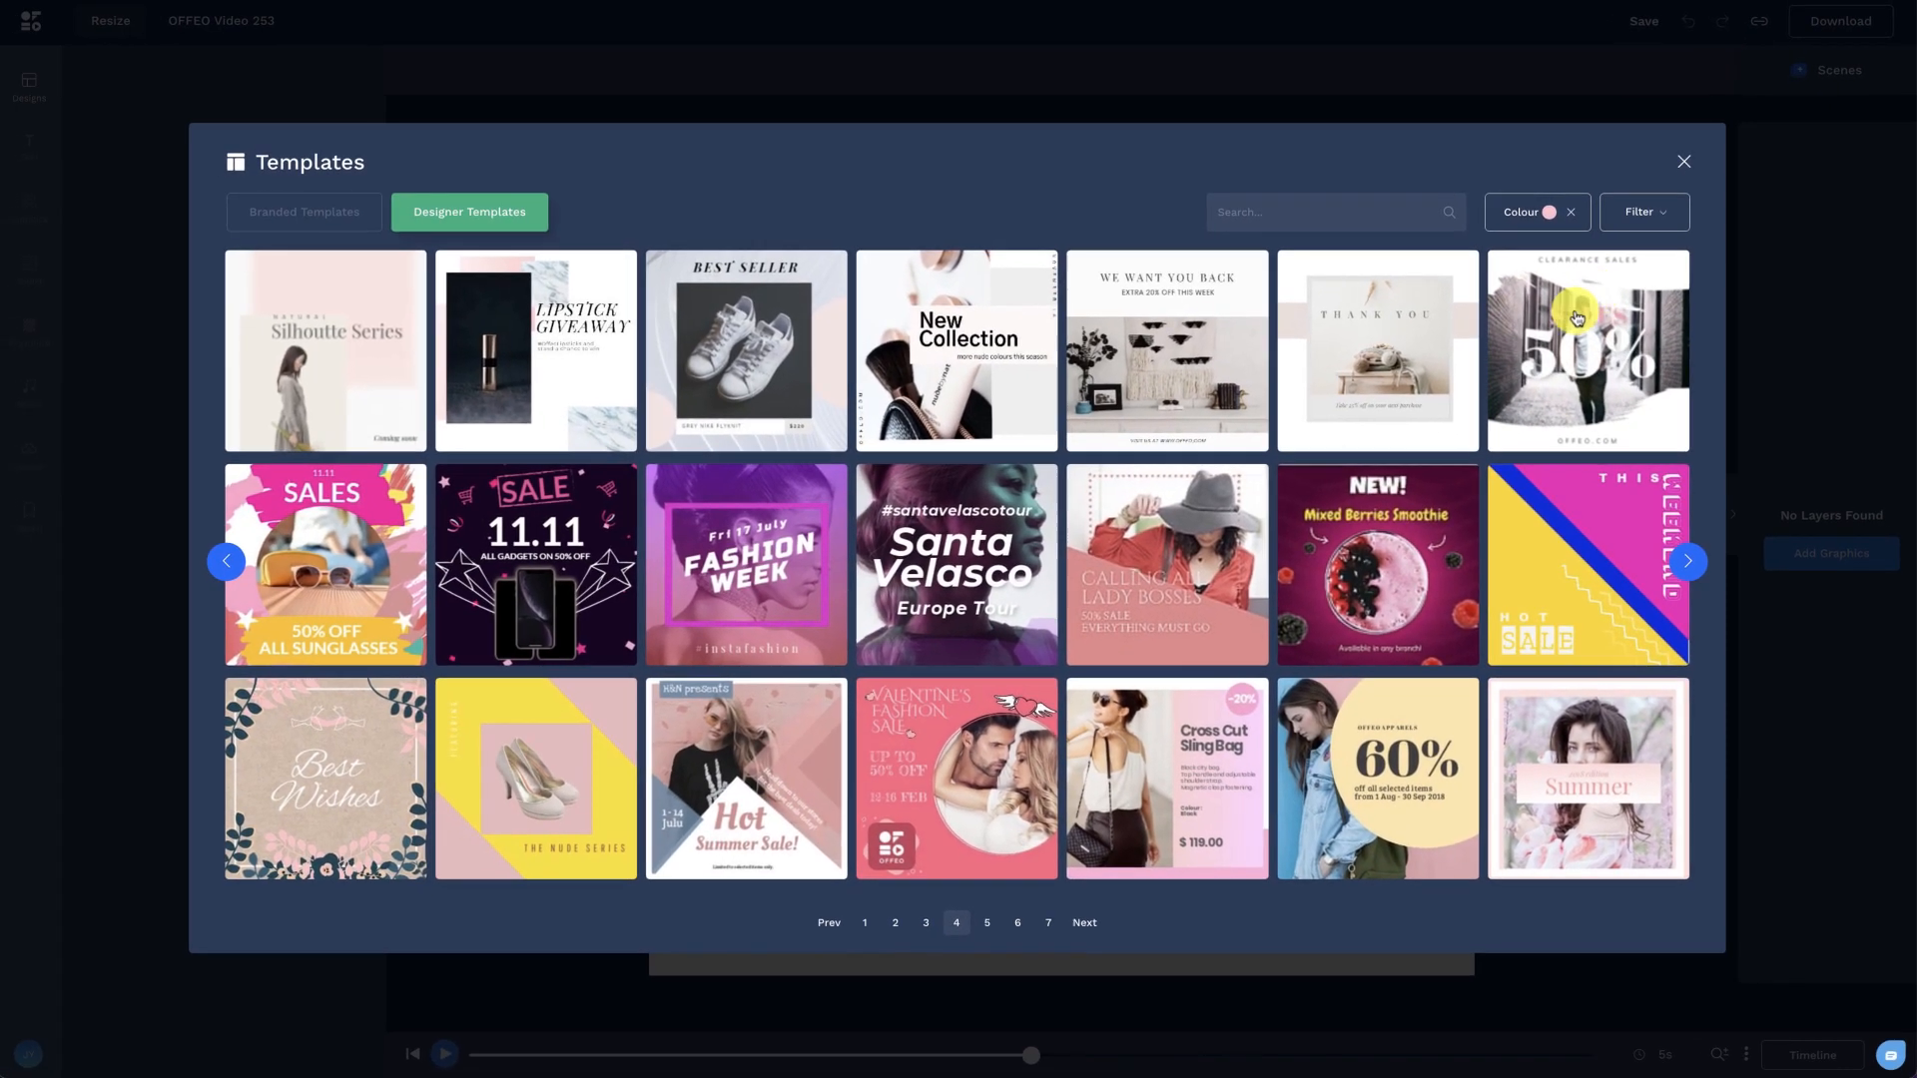
click(893, 922)
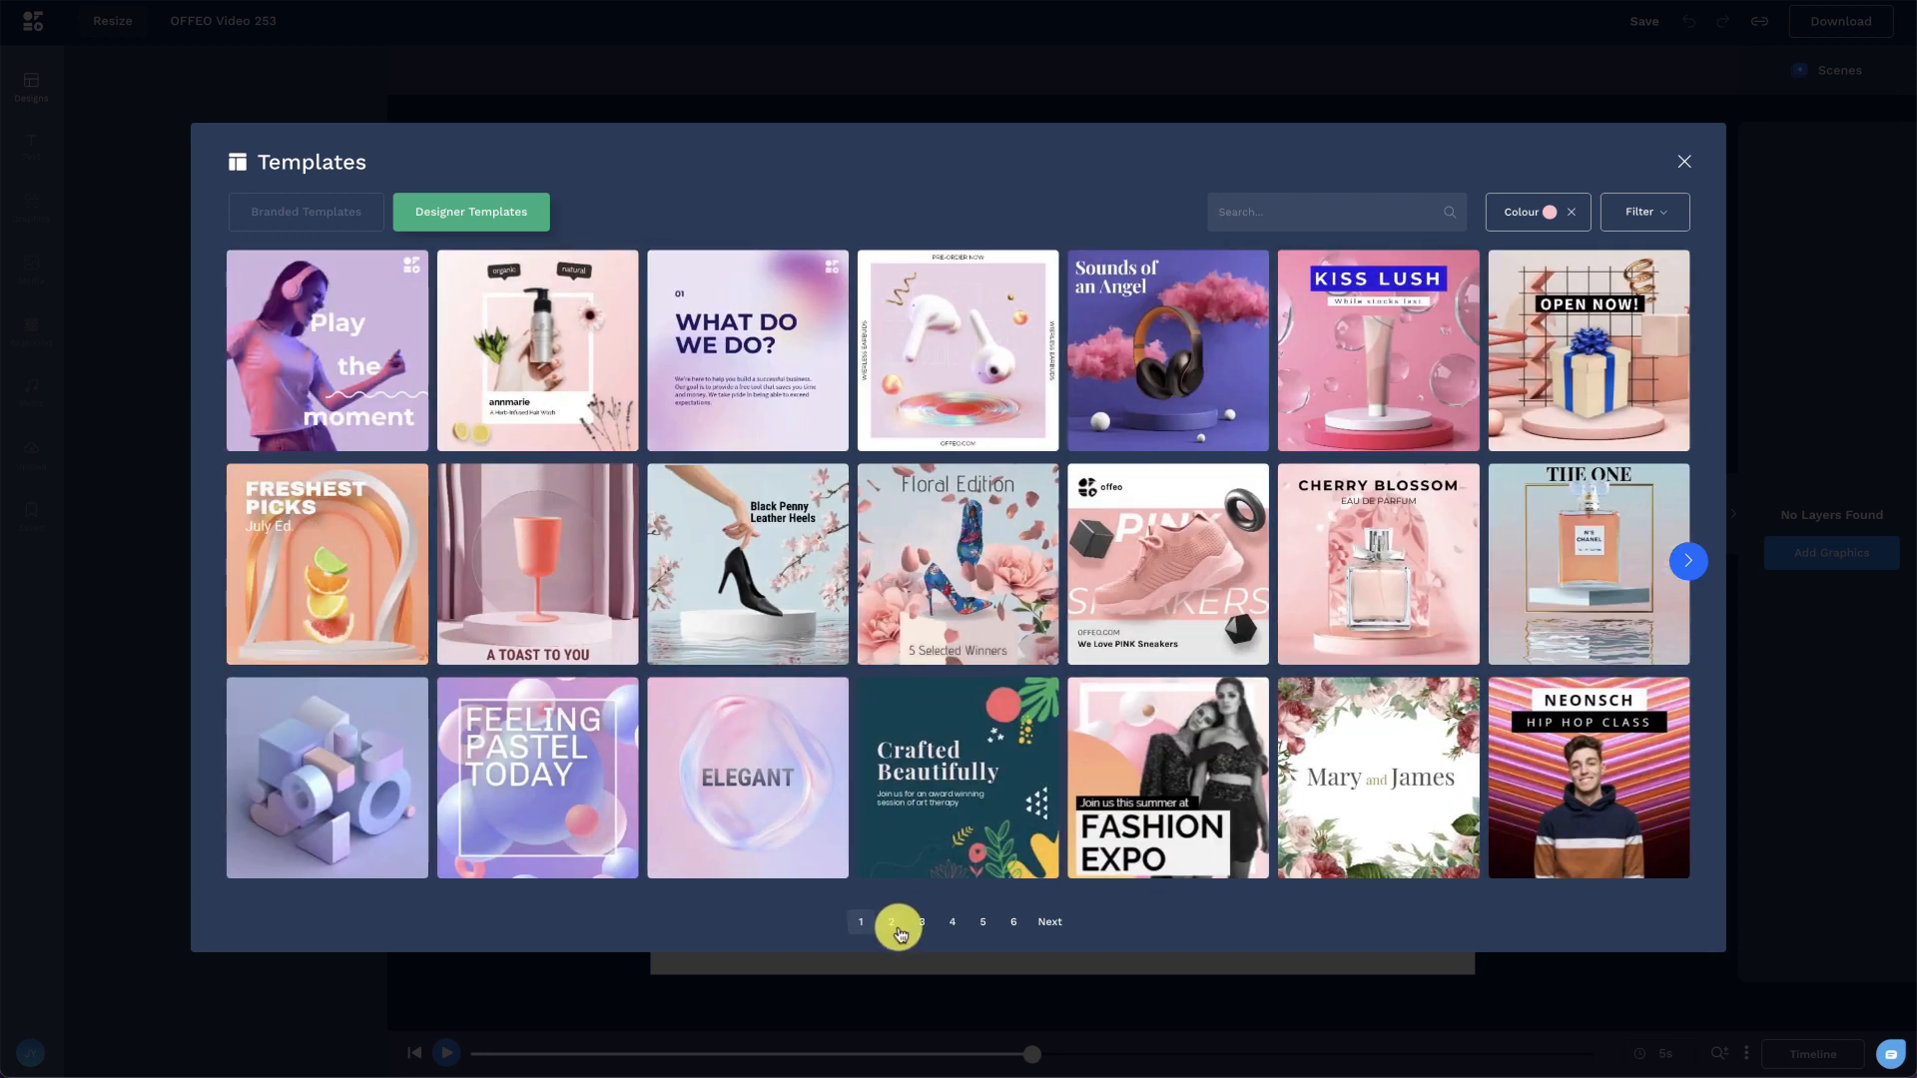
click(926, 920)
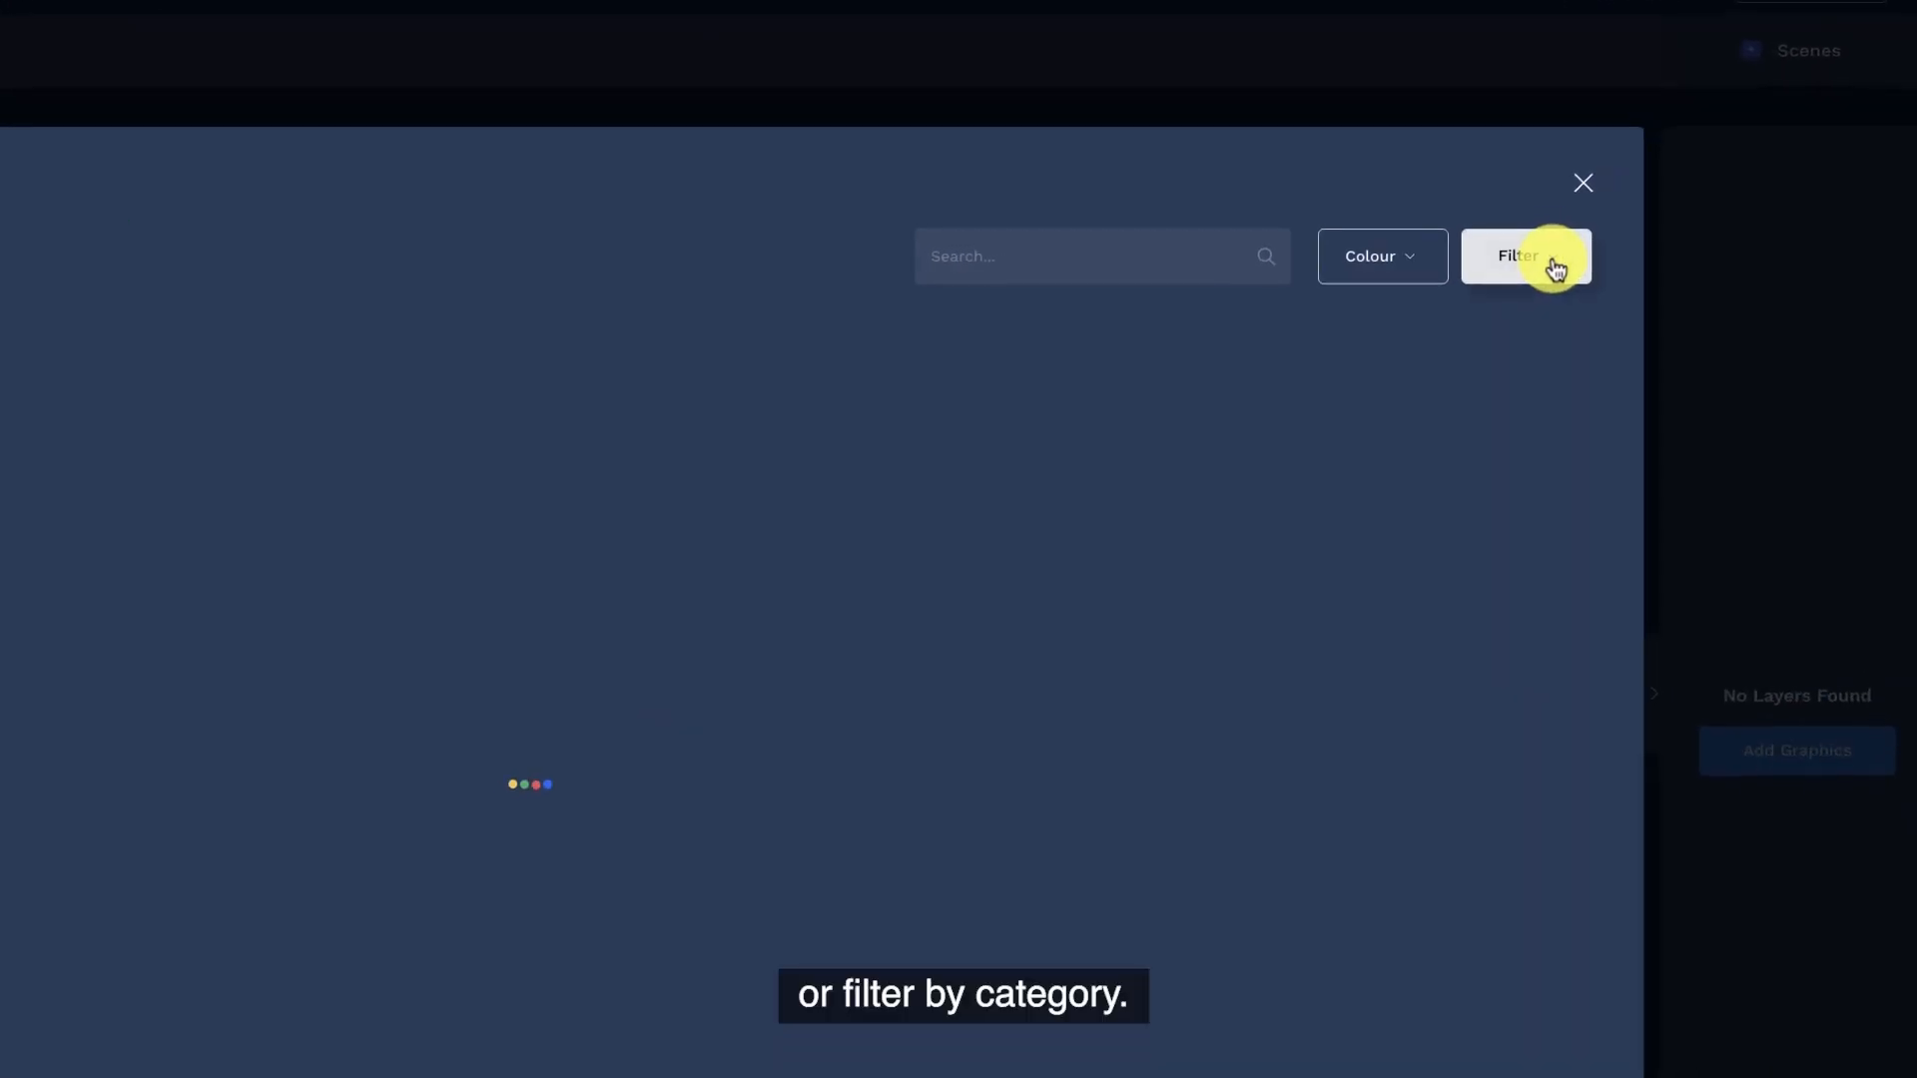
Apply the neon Black Friday '50% OFF EVERYTHING' template via Minimalist and Product Promo filters, then view the storyboard
click(1525, 256)
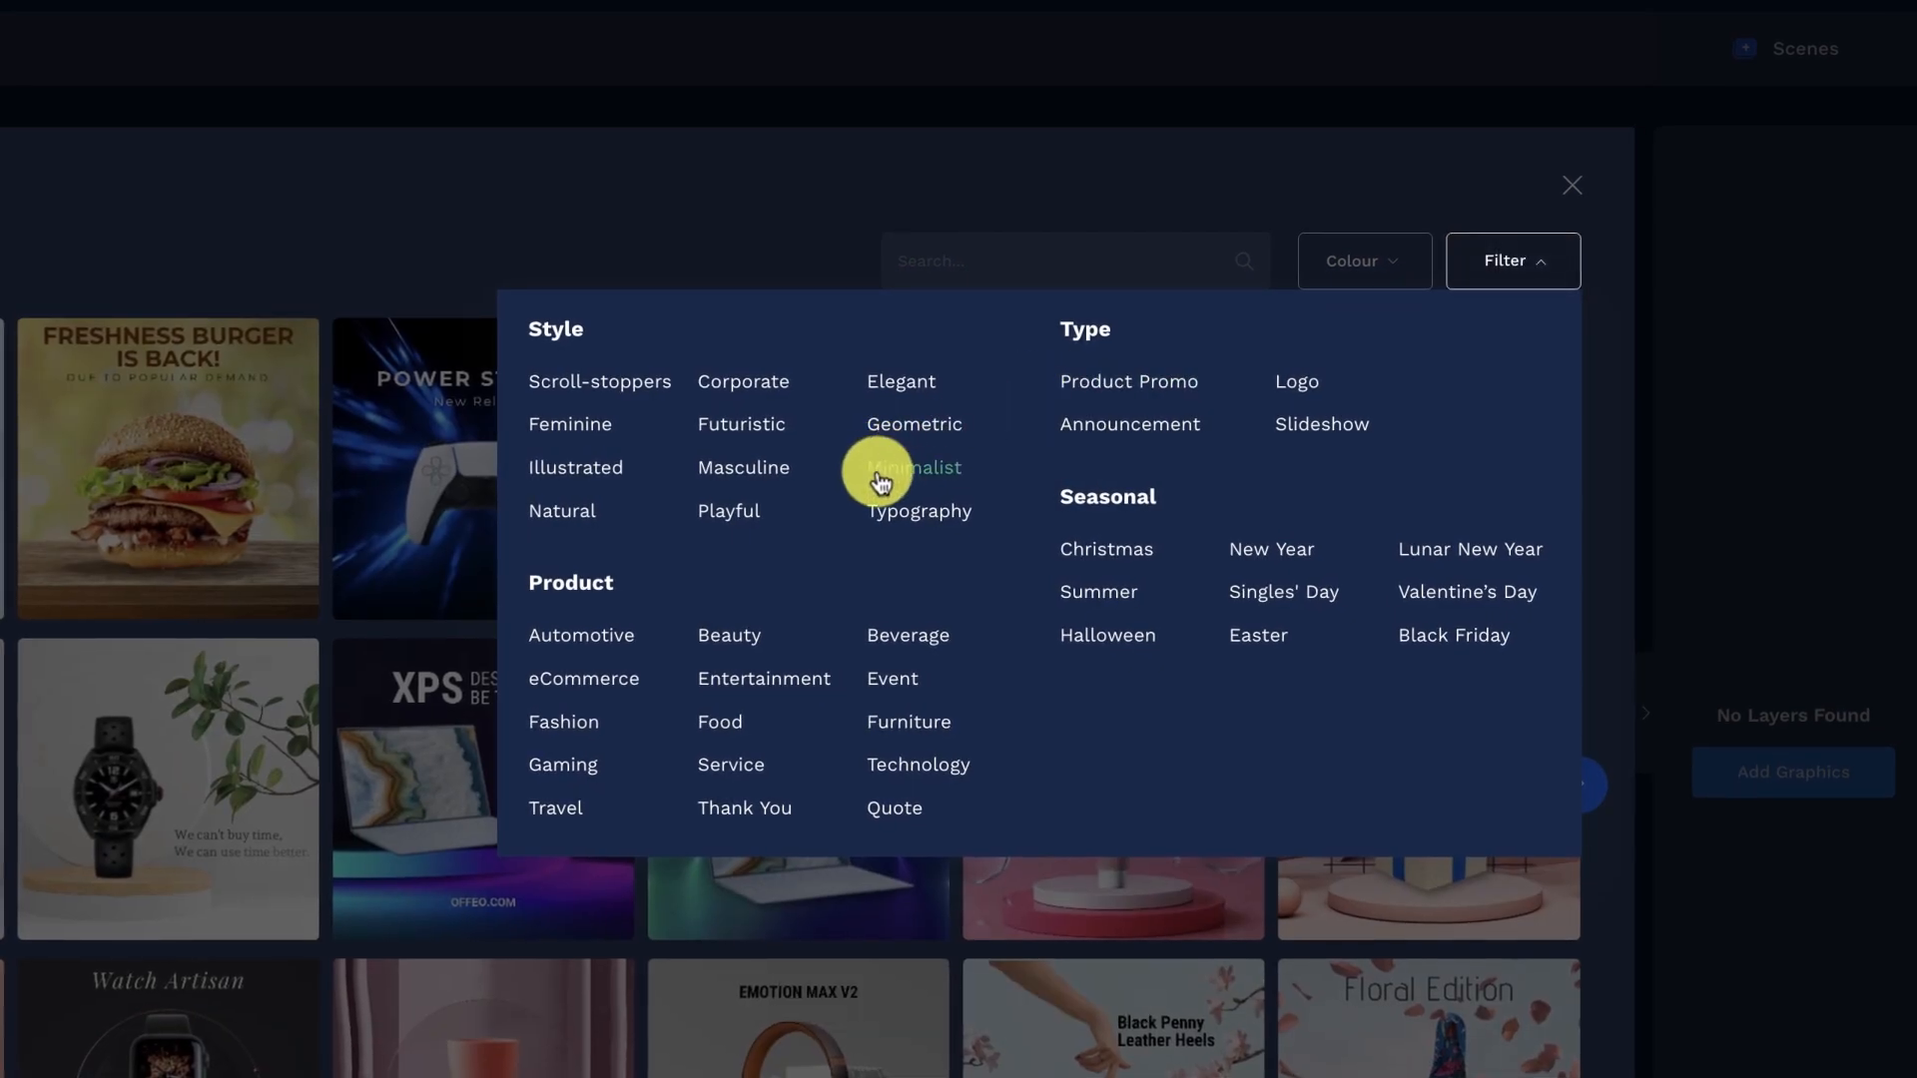
click(911, 468)
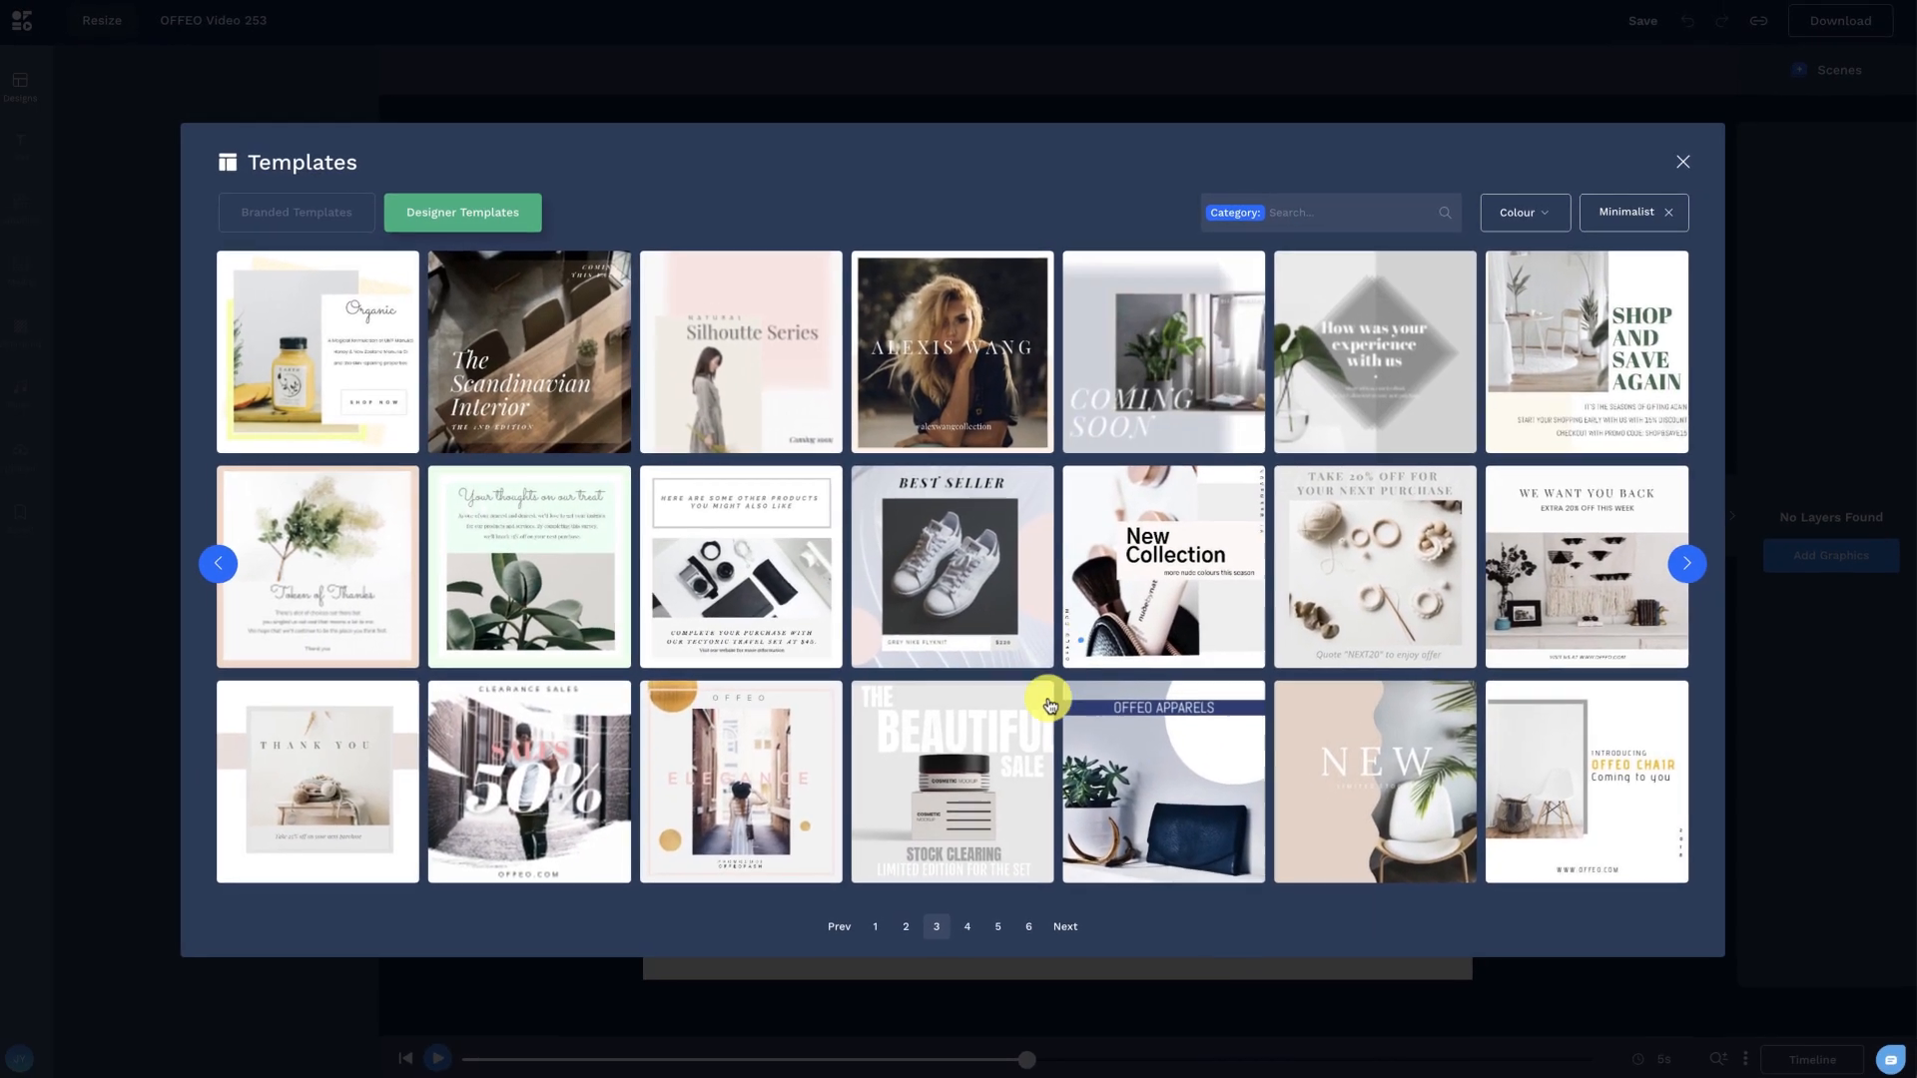
click(876, 926)
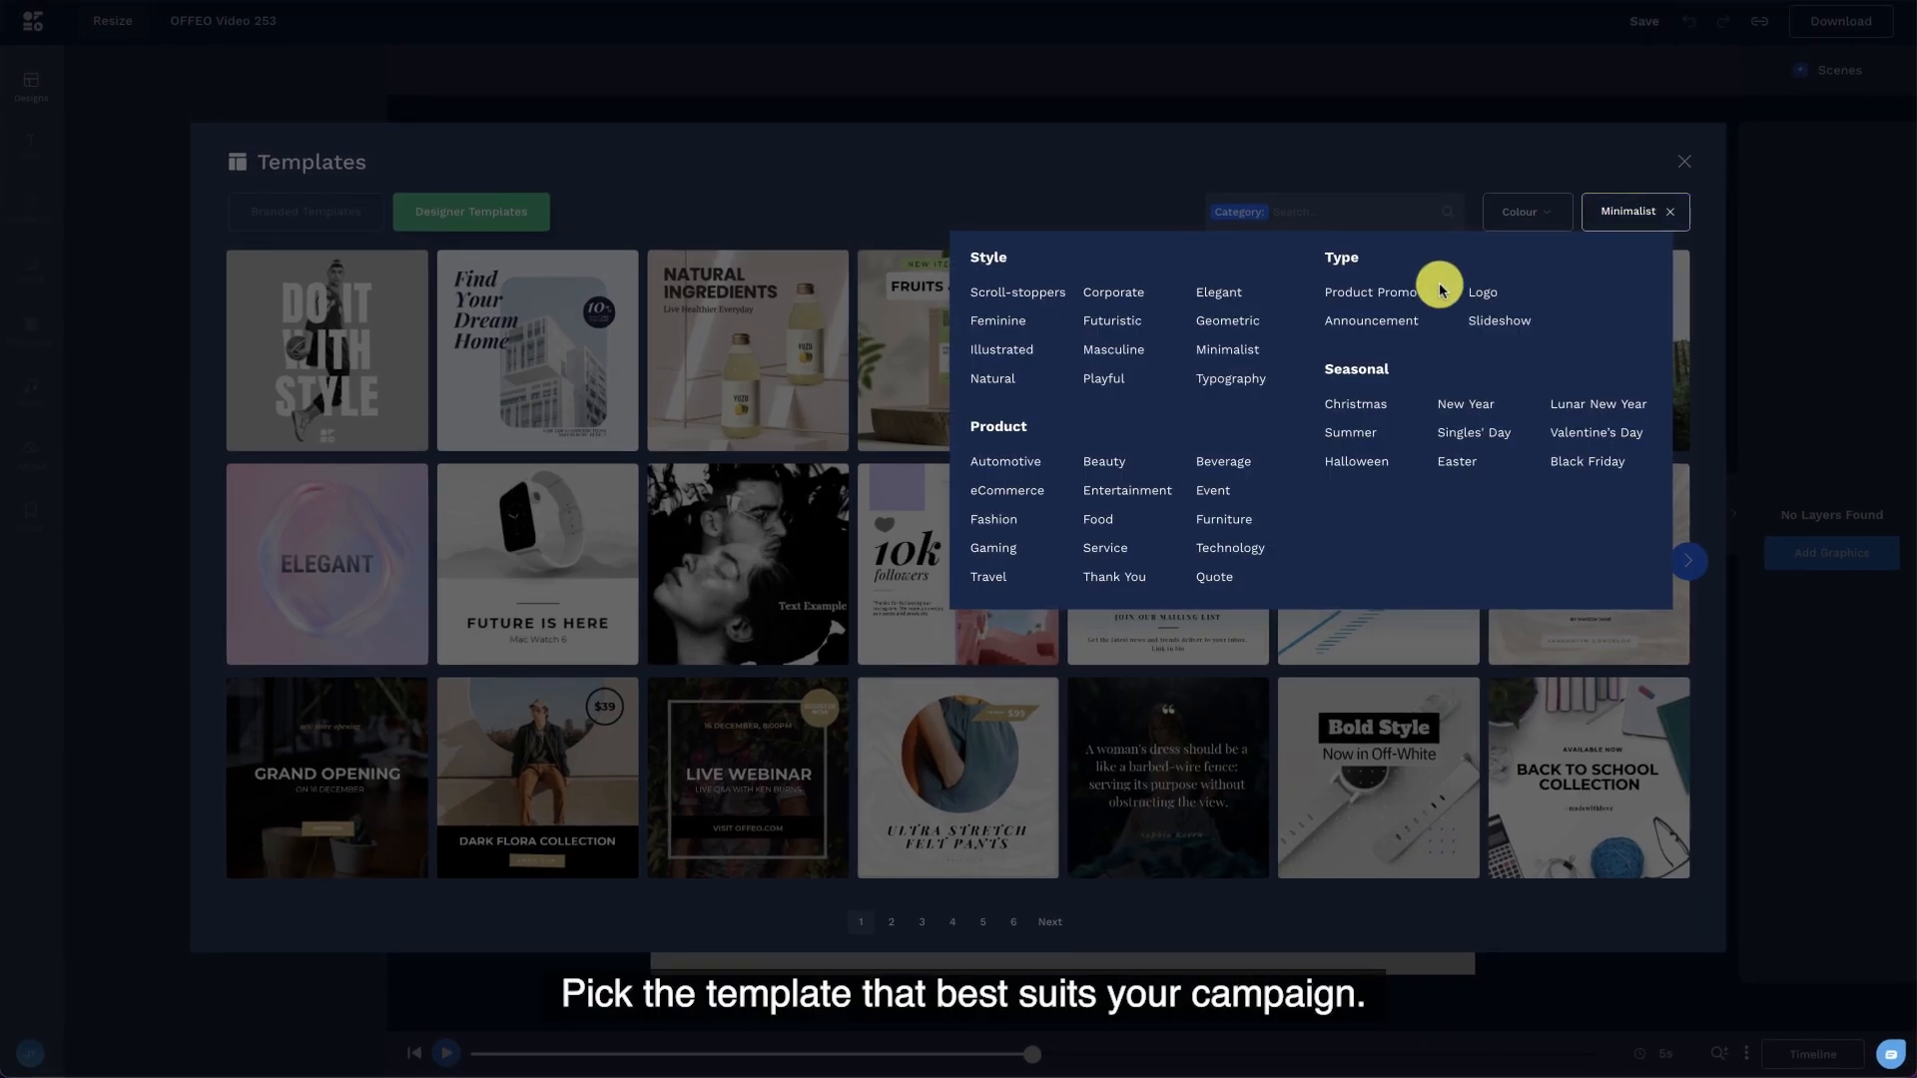
click(1367, 293)
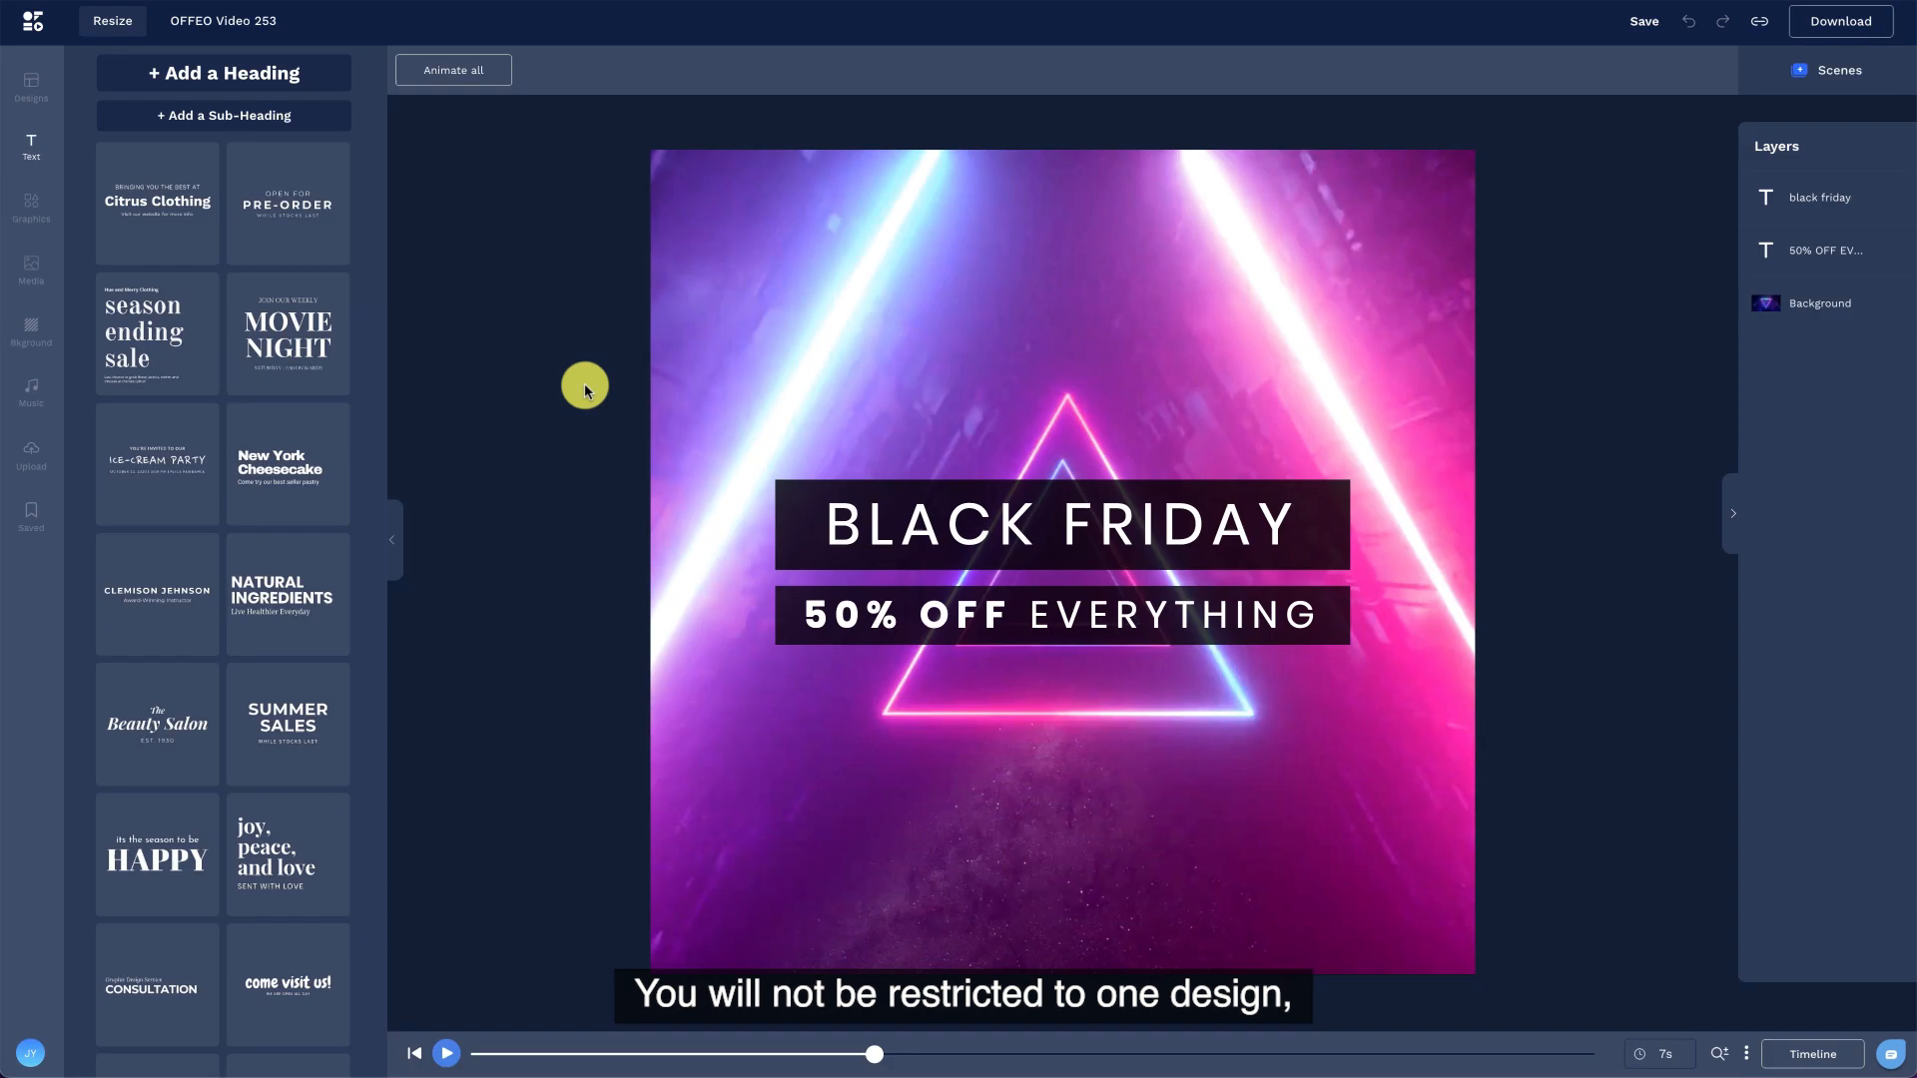
click(1830, 70)
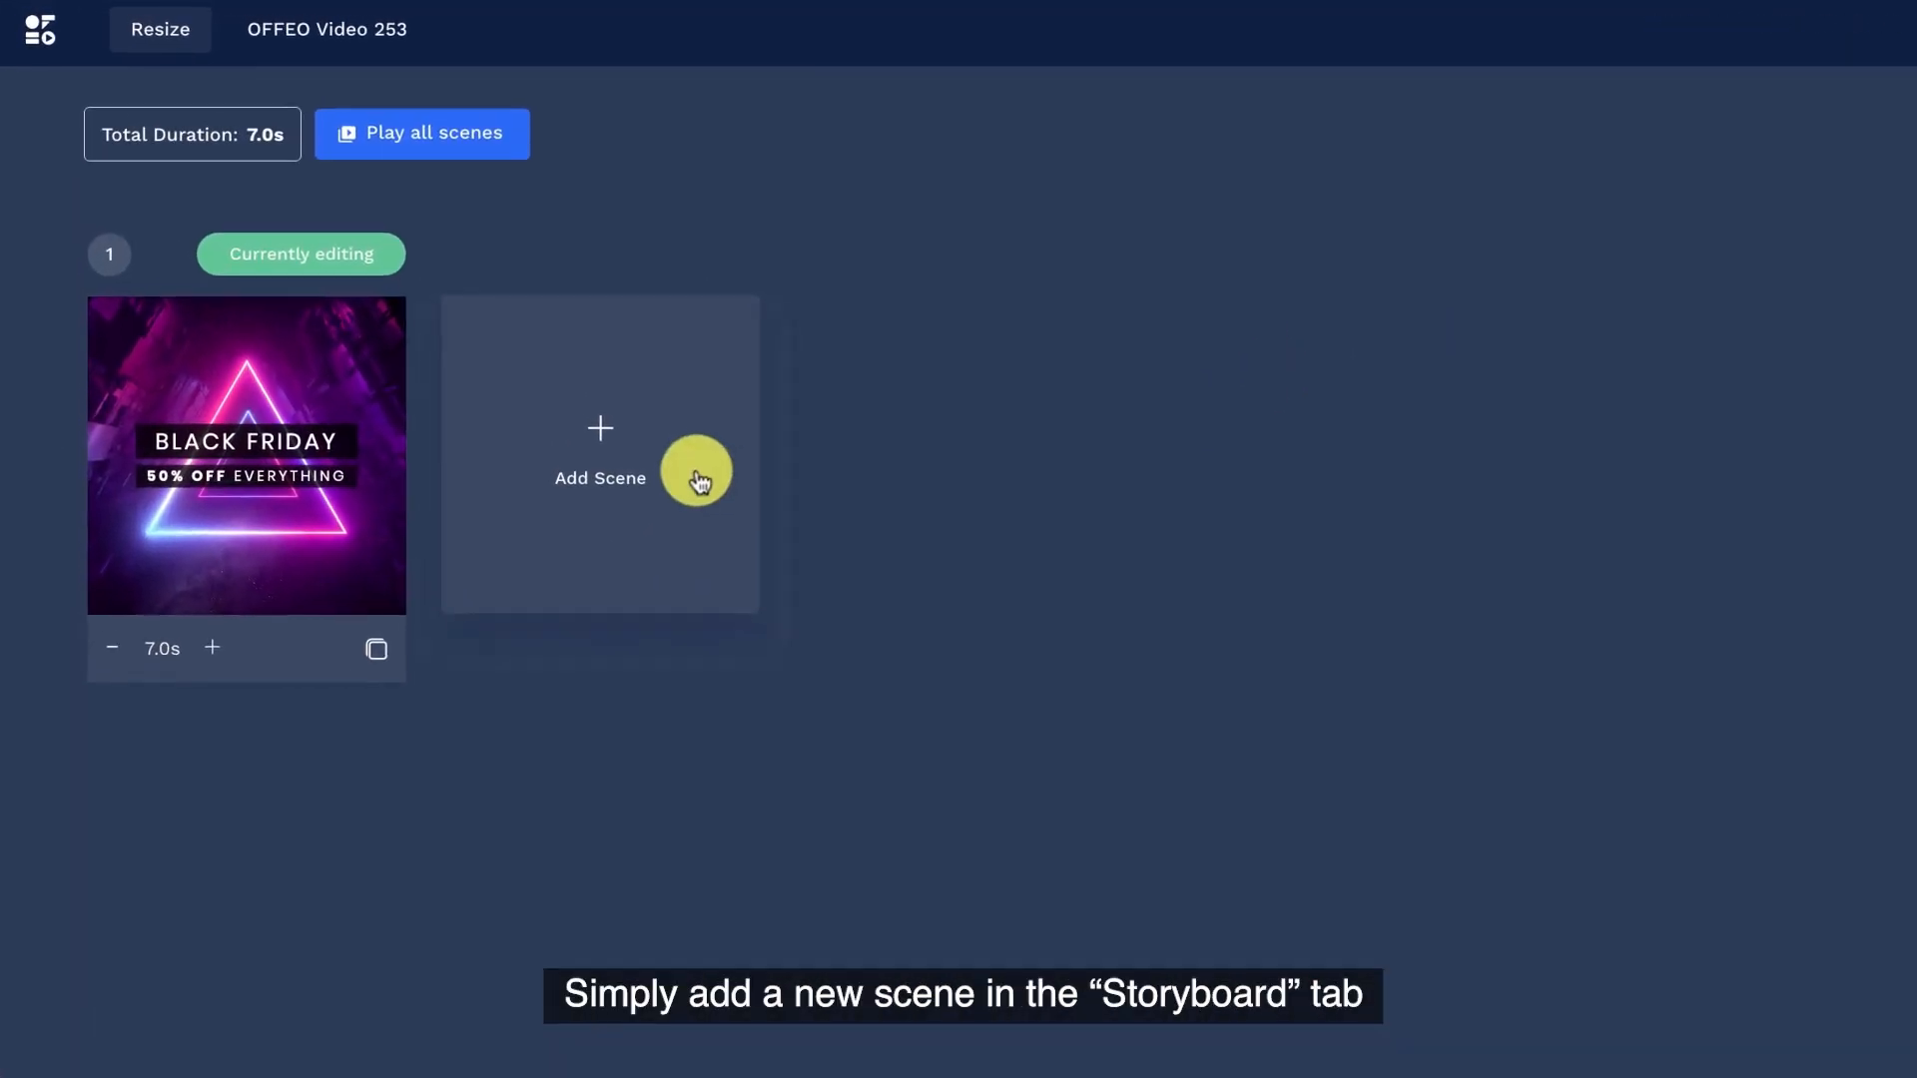
Add a new scene from the Logitex Orichi 'Be Better Than The Game' designer template
click(599, 477)
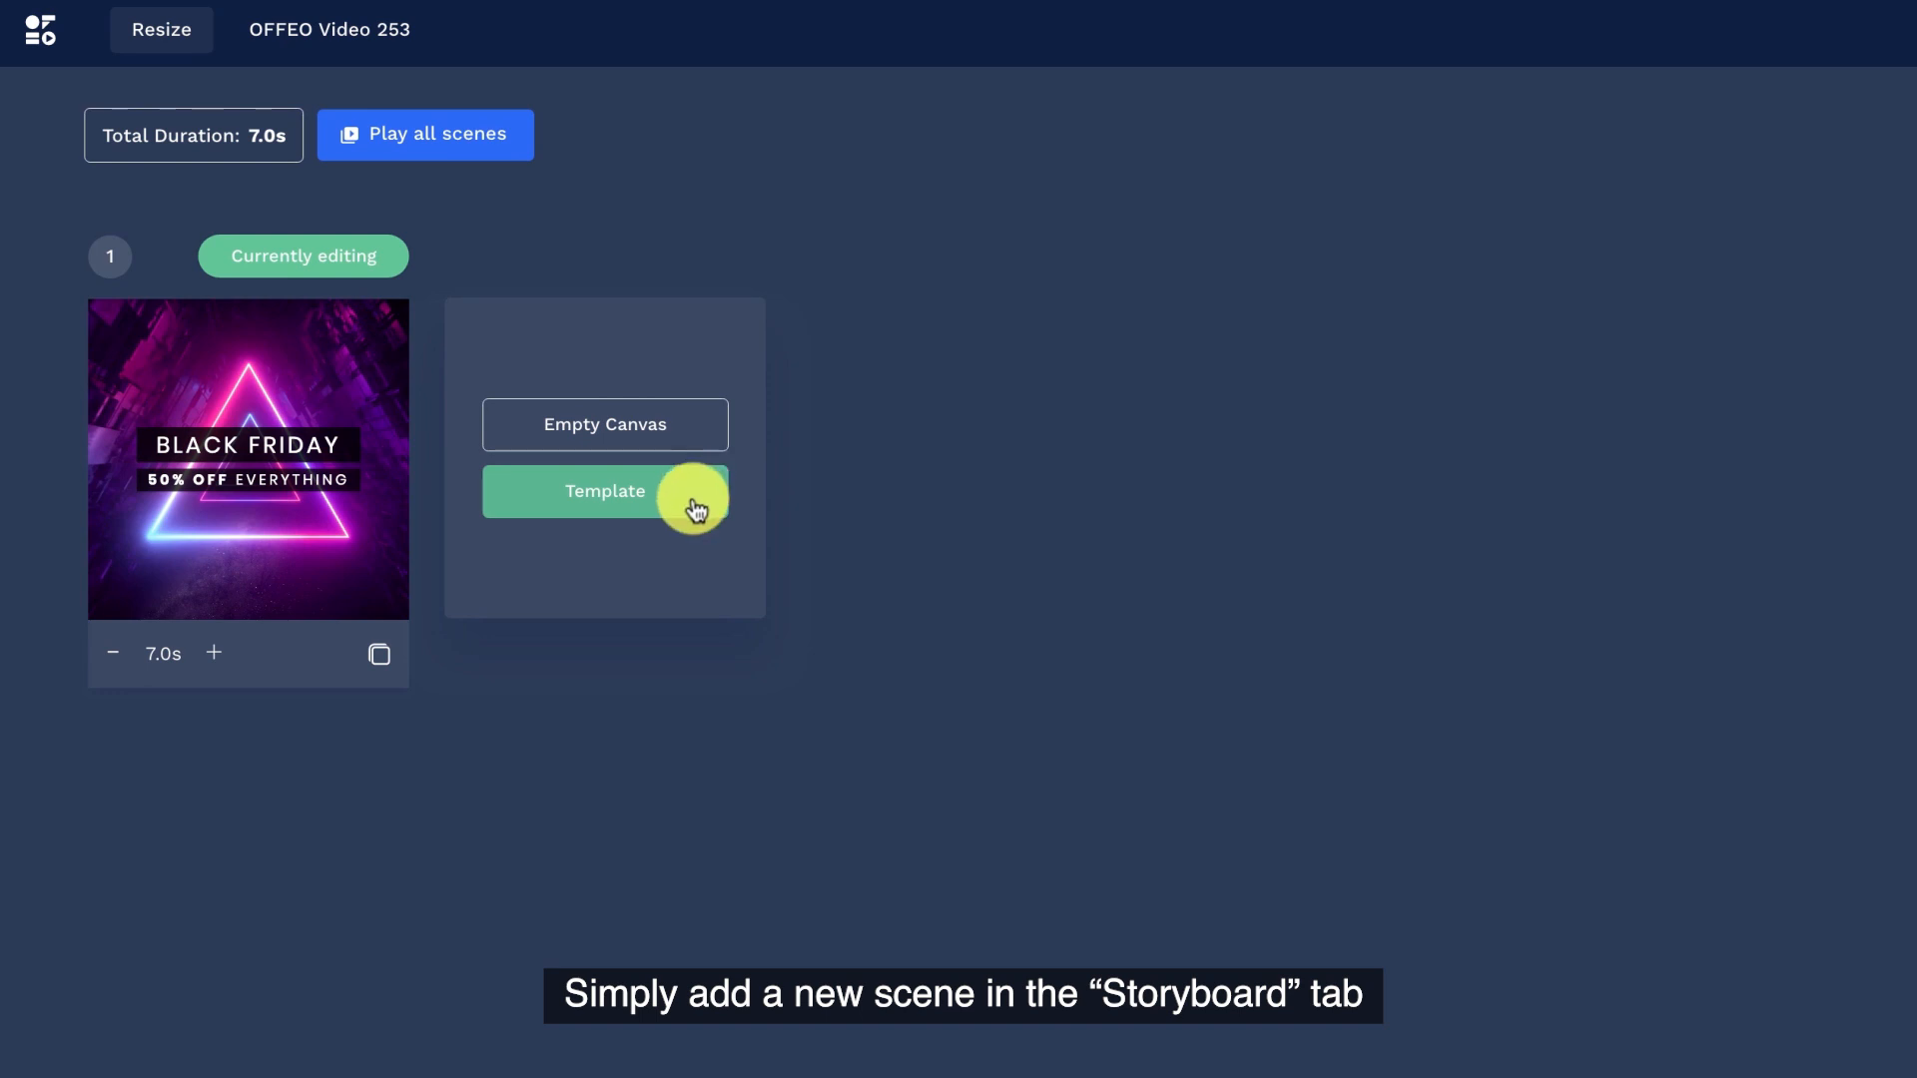
click(604, 490)
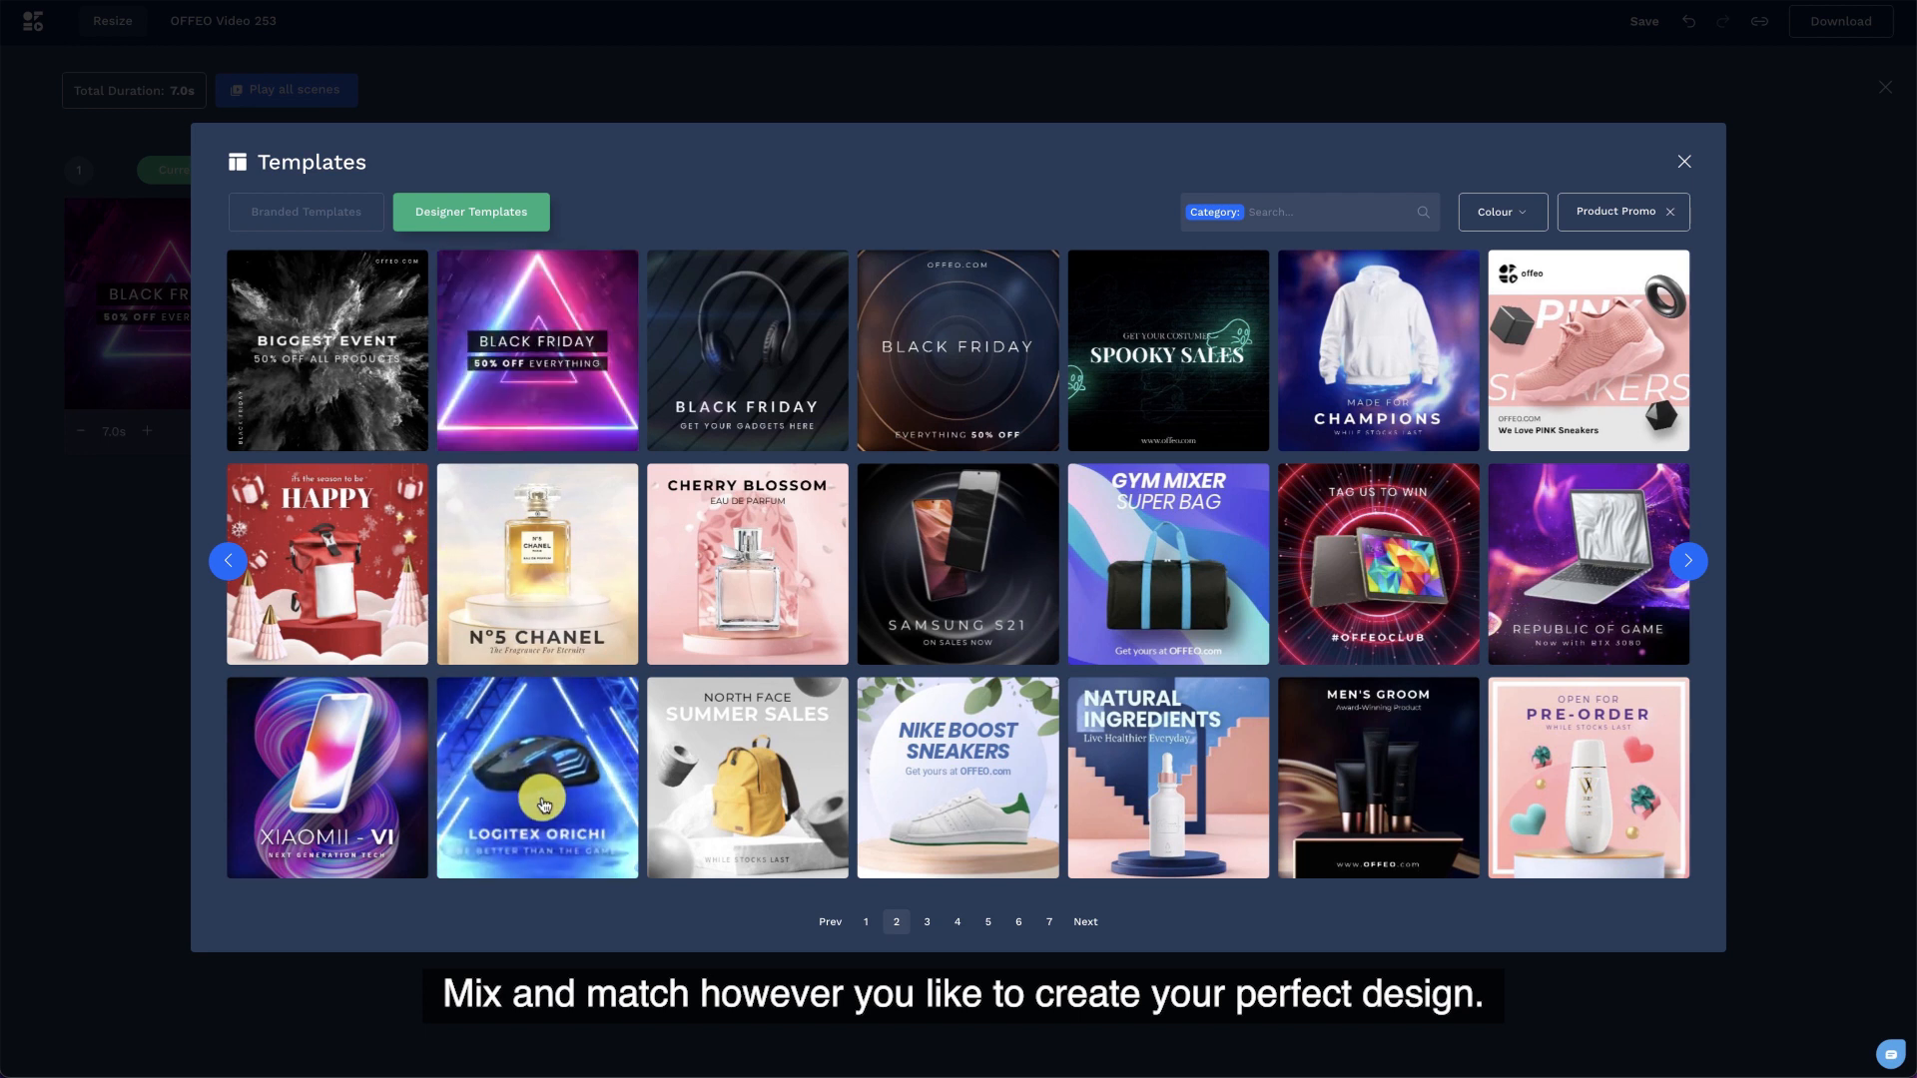
click(537, 778)
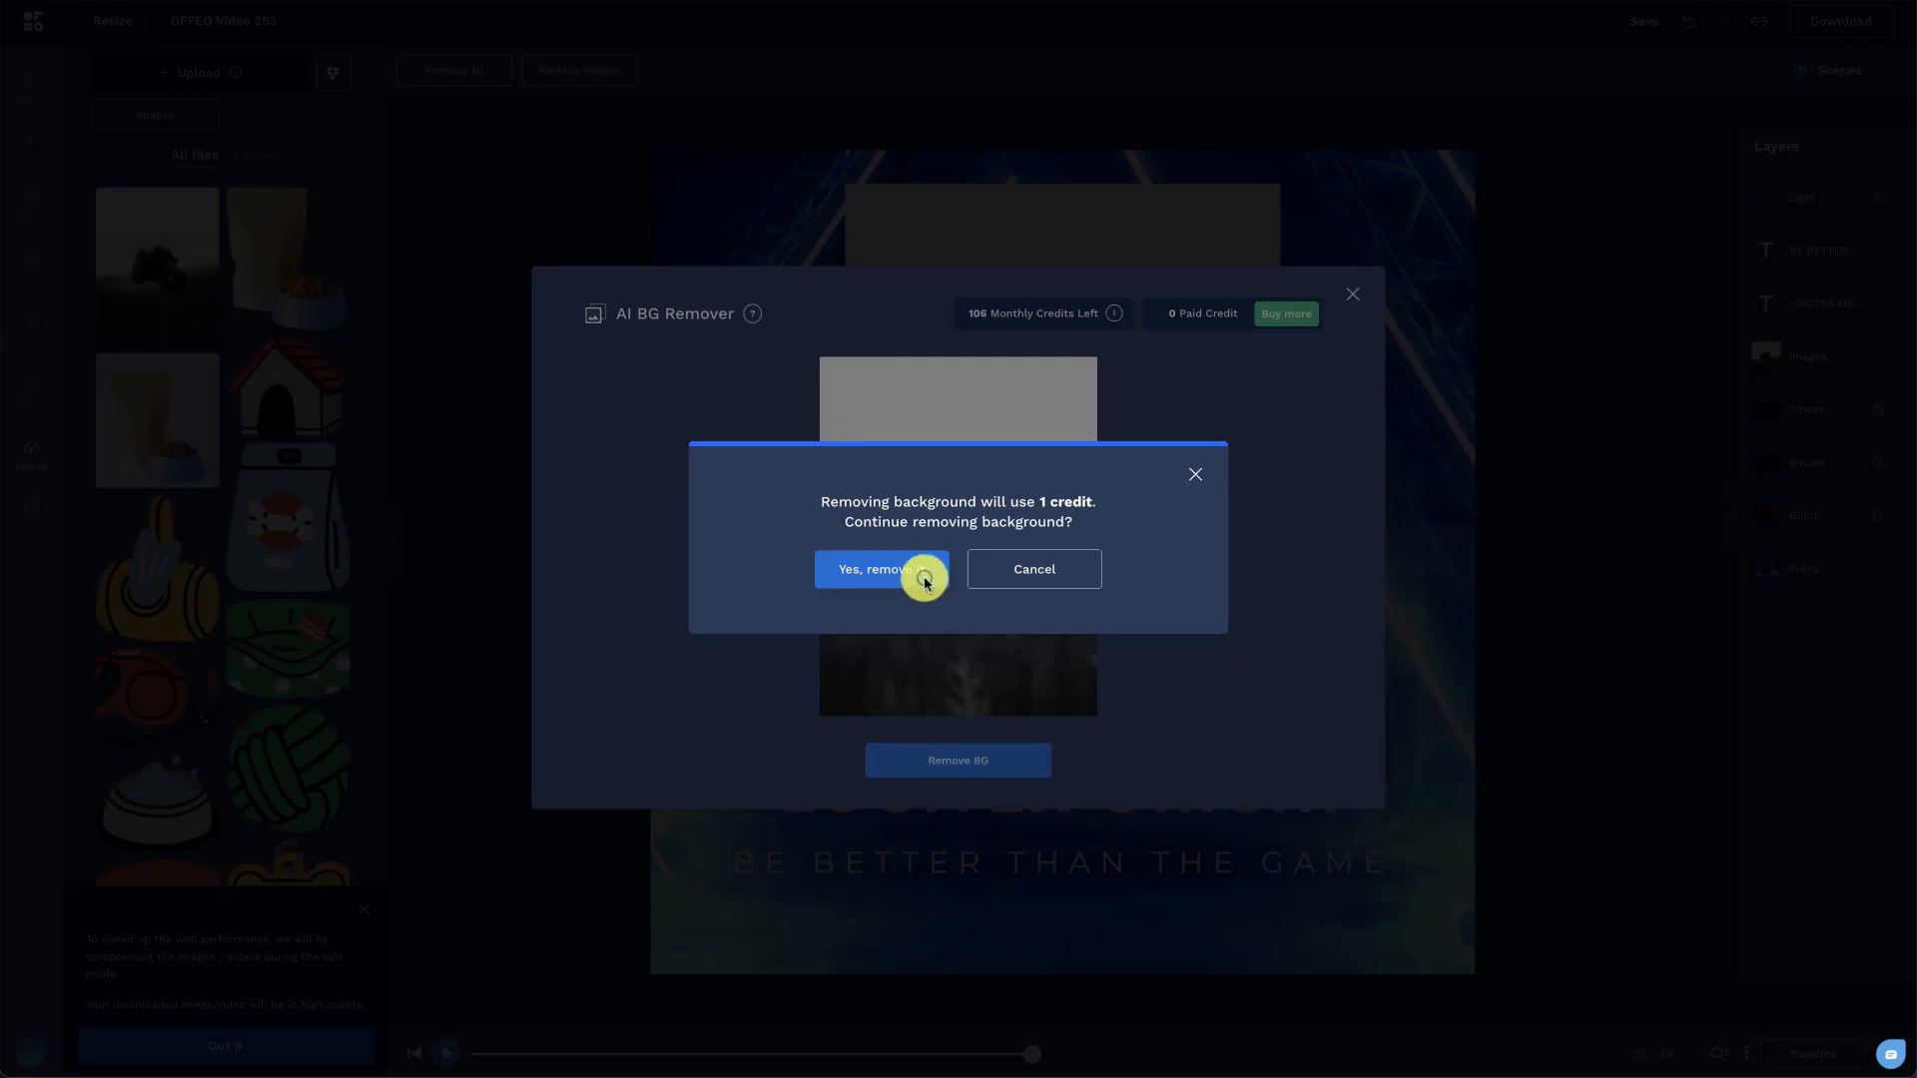
Confirm spending a credit to remove the camera photo's background
click(882, 568)
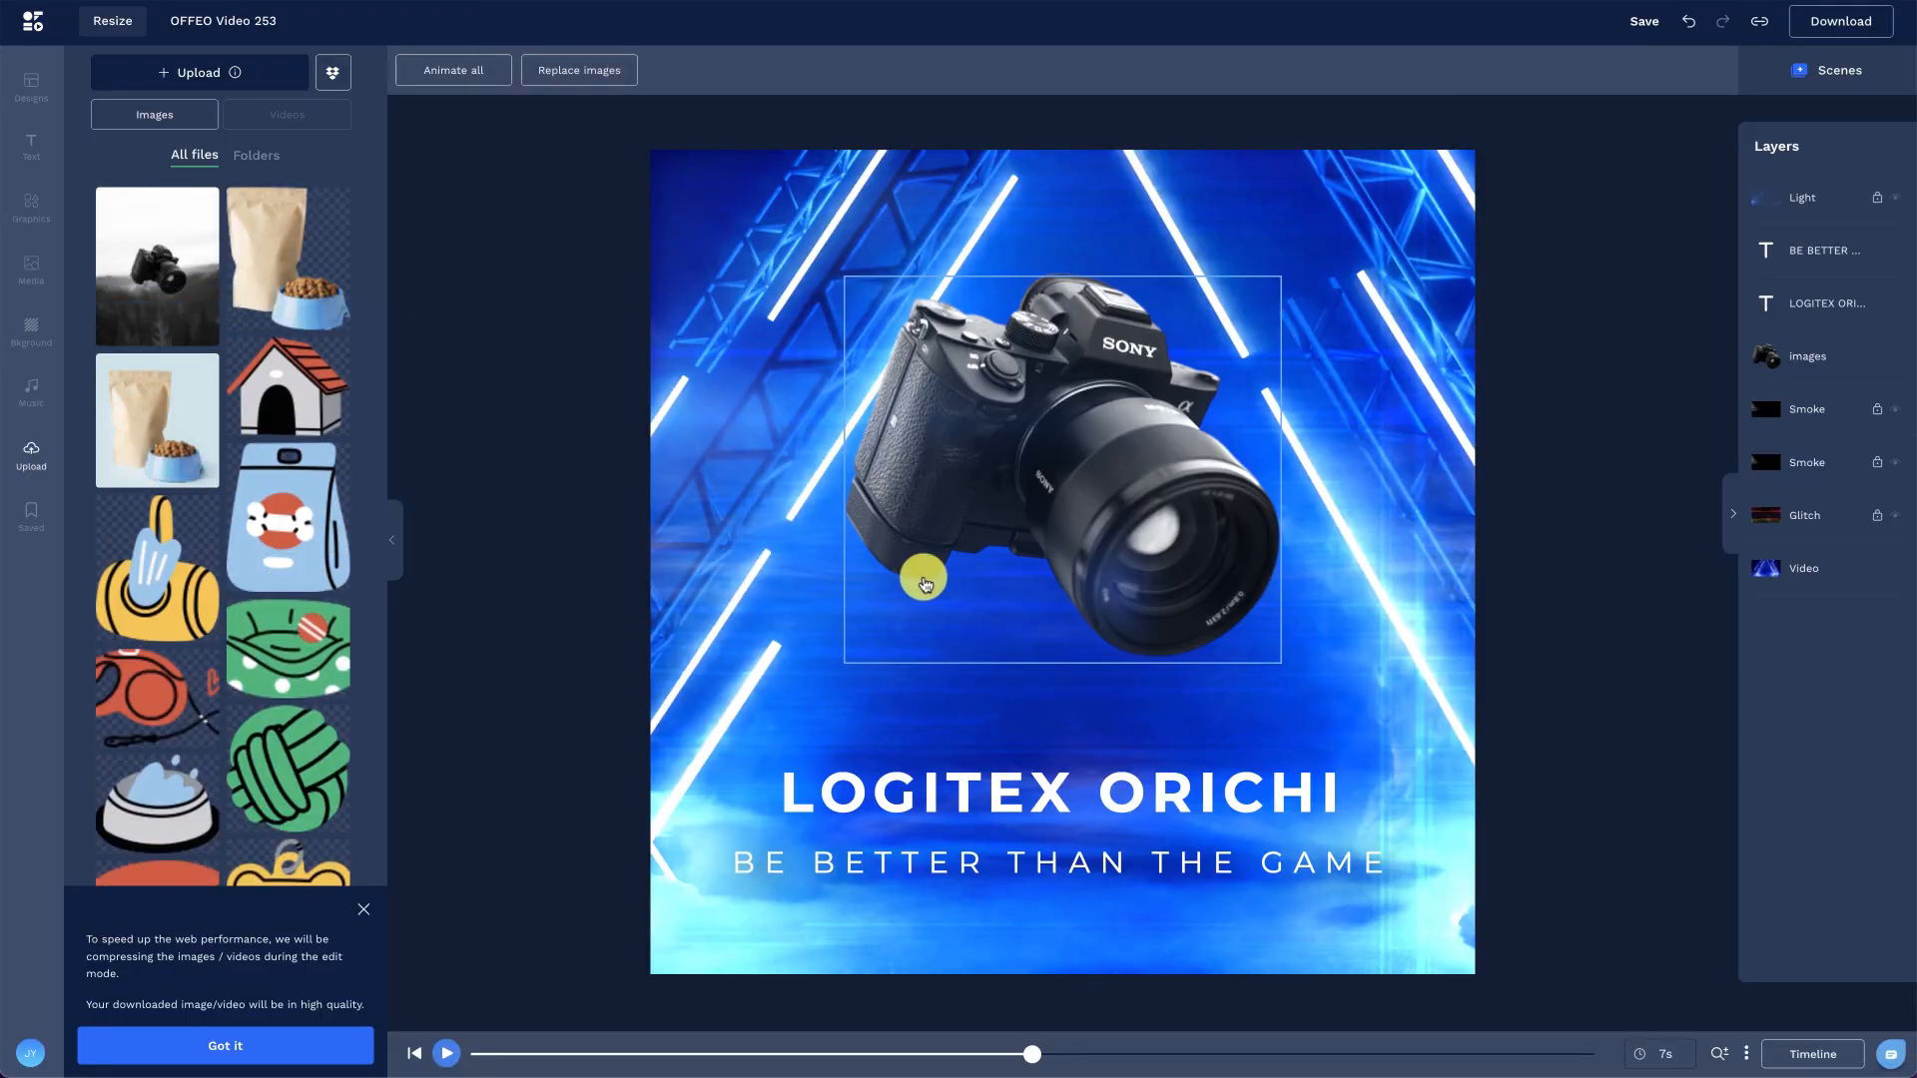